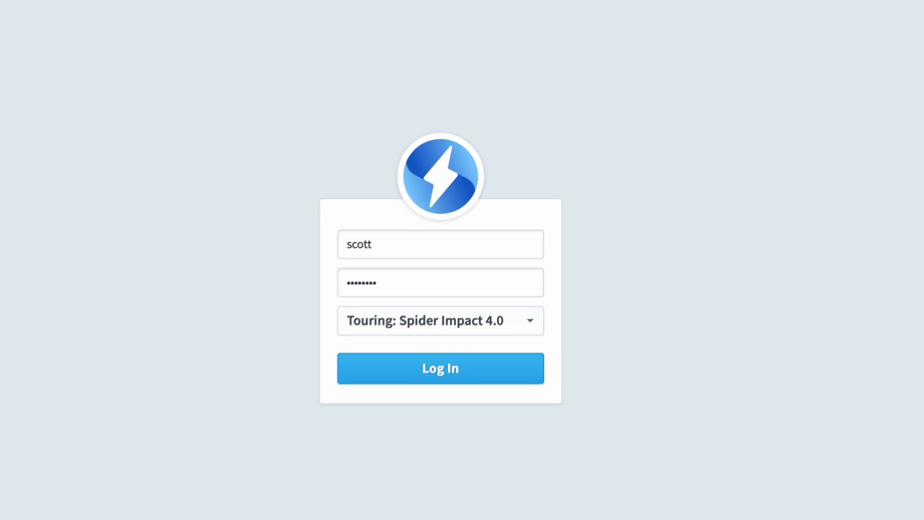
- Log in to the Spider Impact touring site and land on the Home welcome screen
left_click(439, 368)
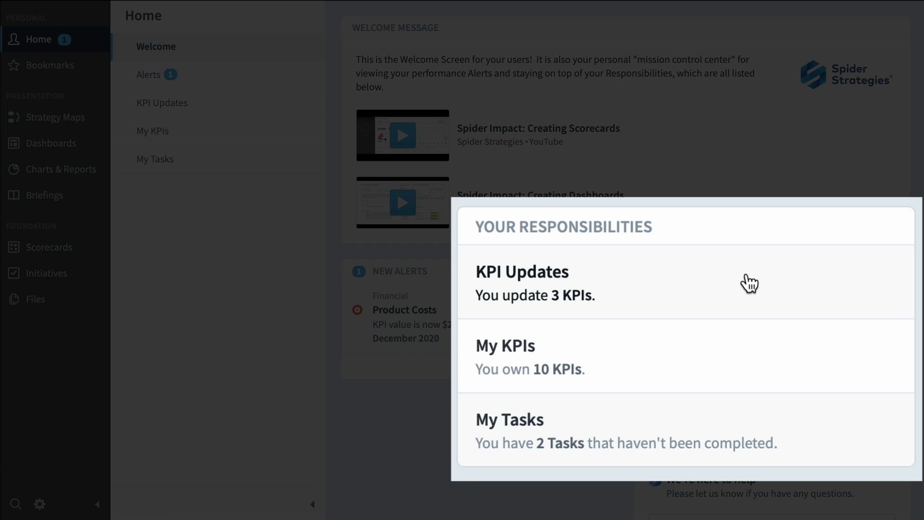
mouse_move(712, 362)
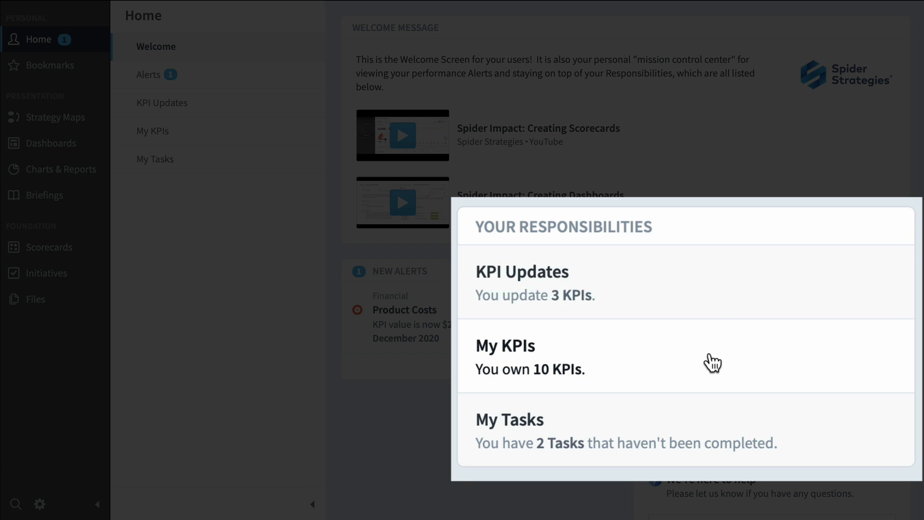
mouse_move(704, 428)
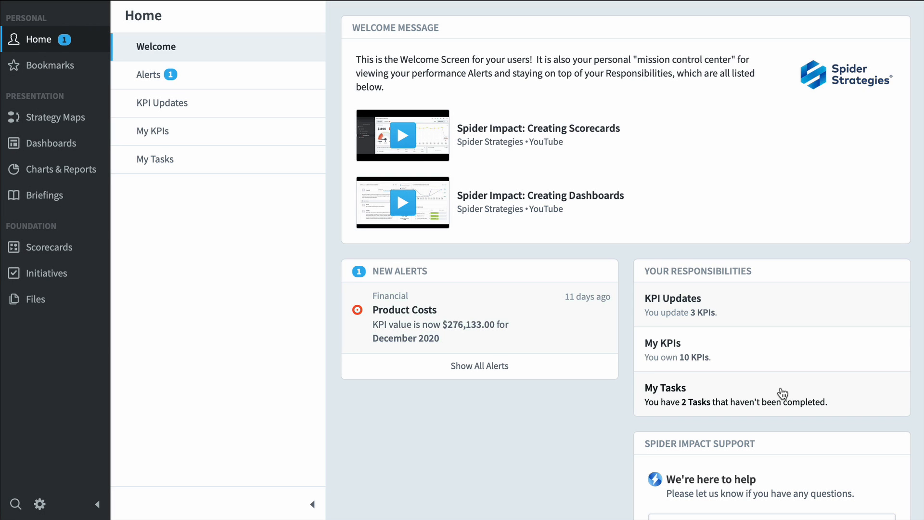
- Enter August 2021 actuals 25, 33000 and 258000 in KPI Updates, then view My KPIs
left_click(162, 102)
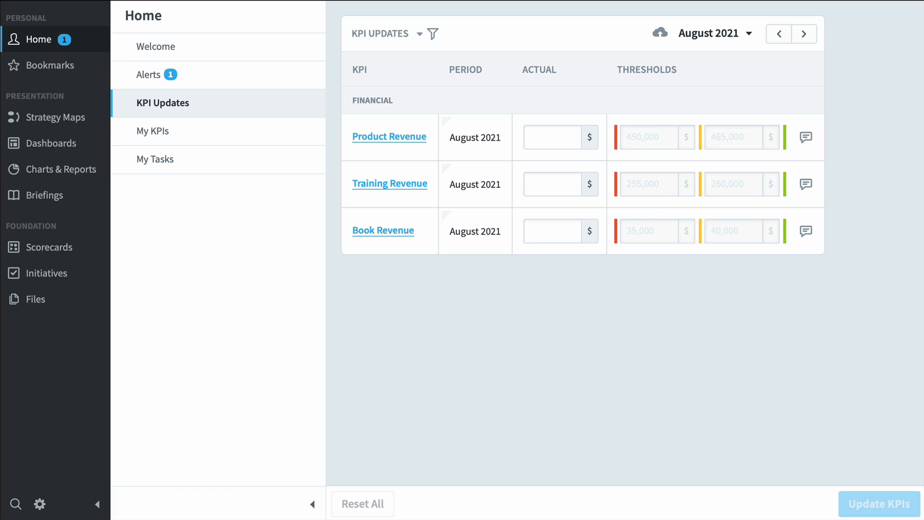
left_click(551, 137)
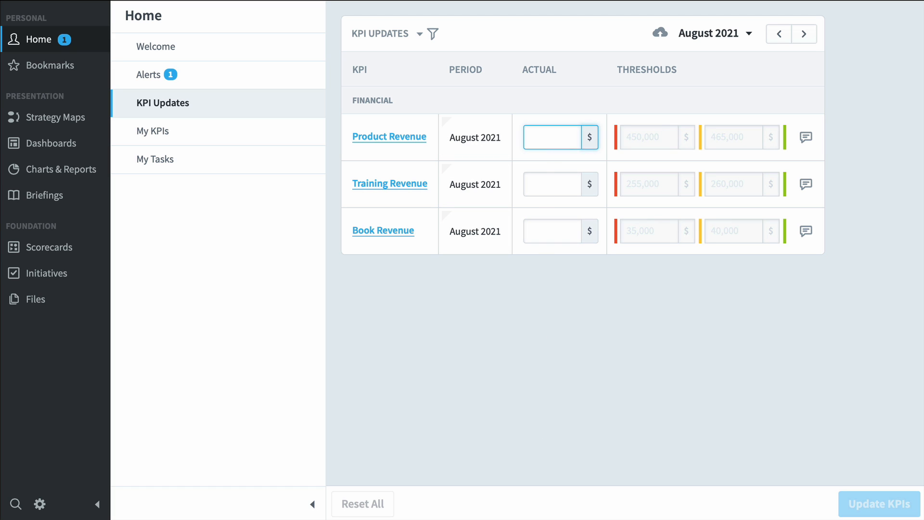
type("25")
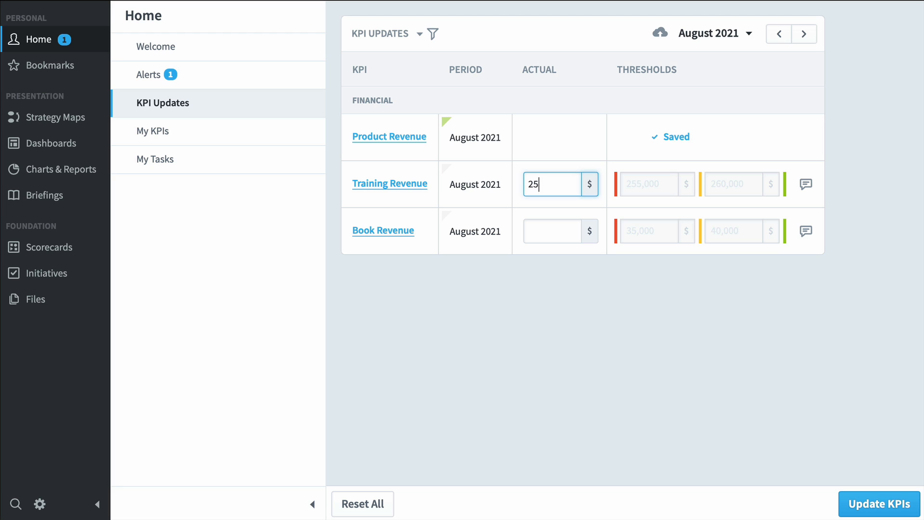
type("33000")
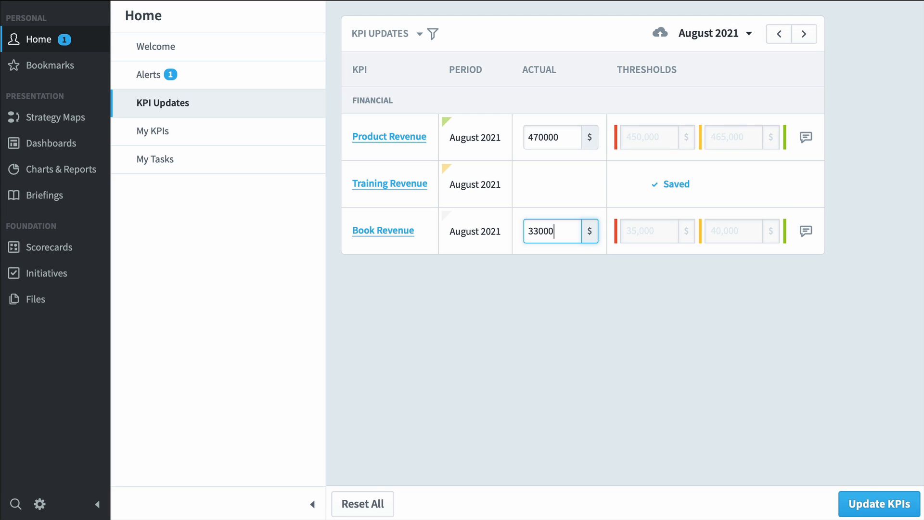
type("258000")
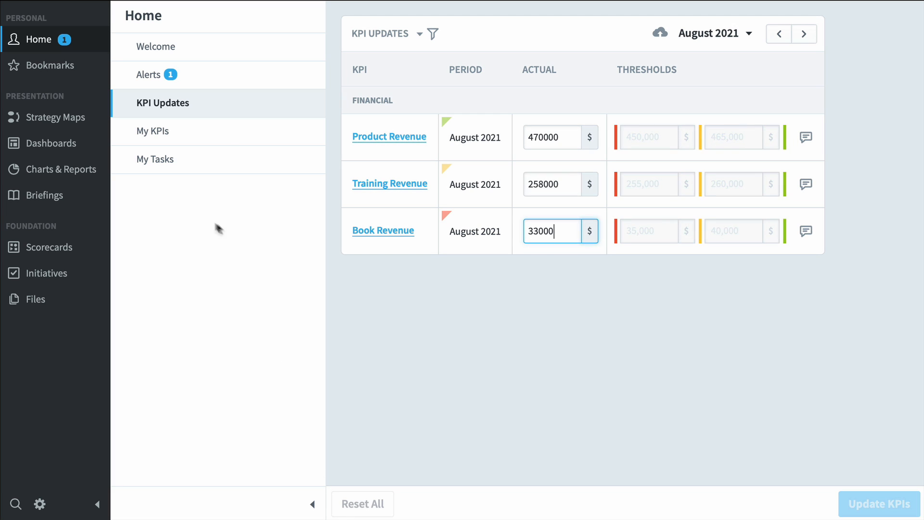
left_click(152, 130)
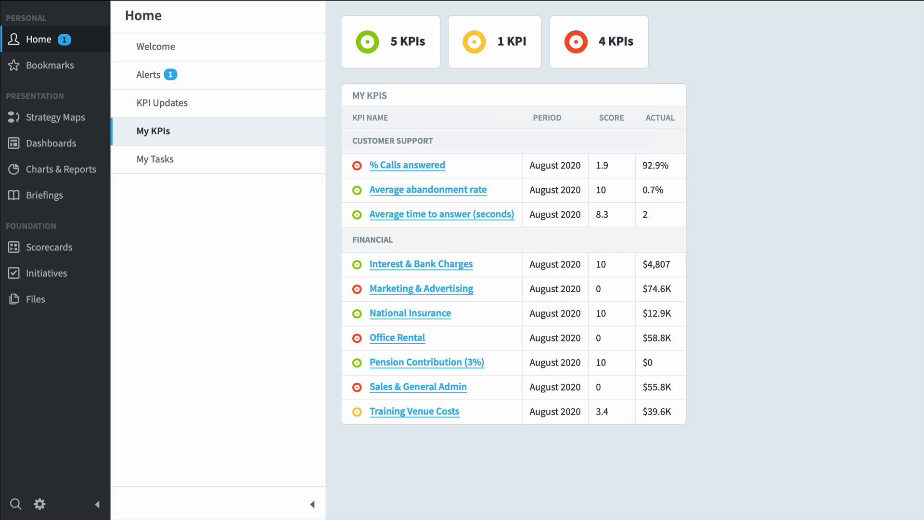
mouse_move(618, 165)
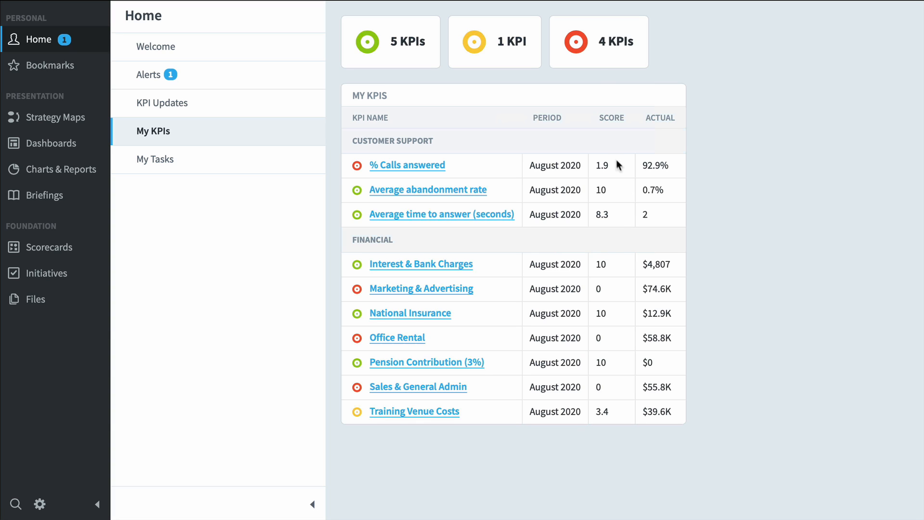
- Open the Mobileworld Strategy Map for August 2021 from Bookmarks
left_click(598, 42)
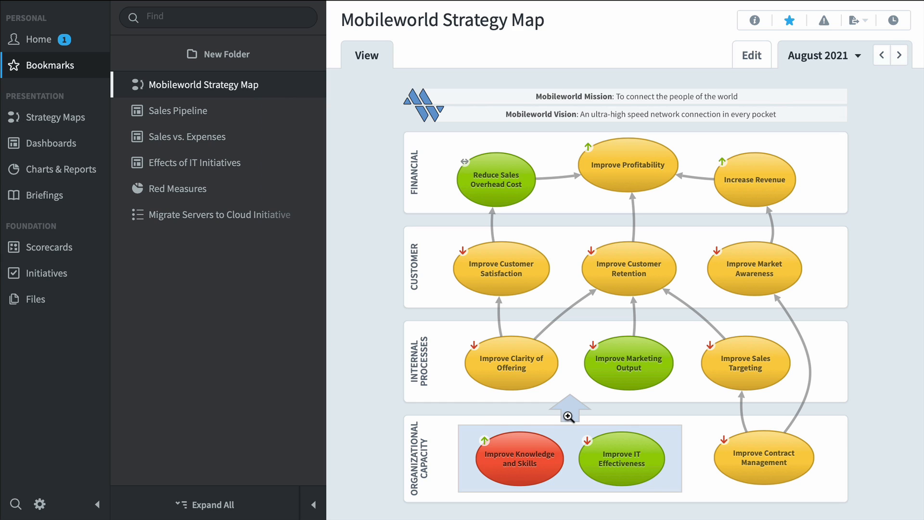
mouse_move(487, 444)
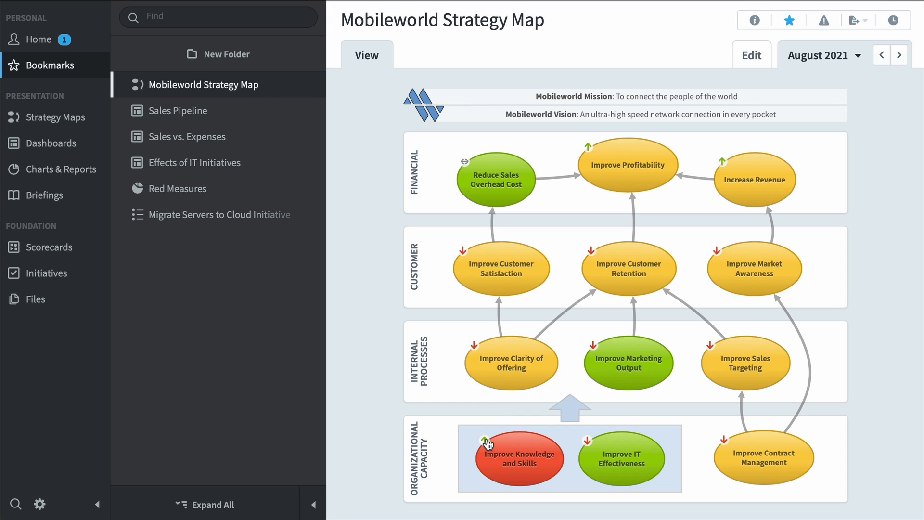
- Open the Sales Pipeline bookmark showing the ad clicks-to-customers funnel
left_click(179, 110)
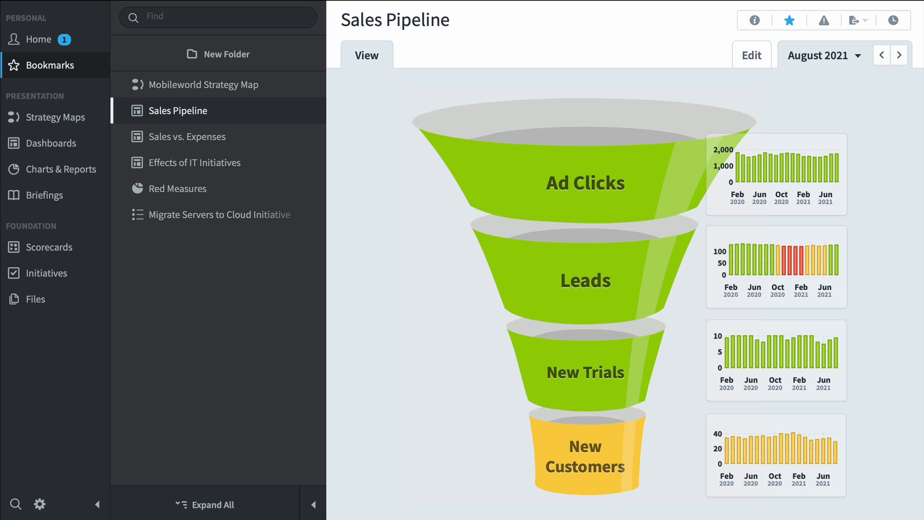
mouse_move(561, 284)
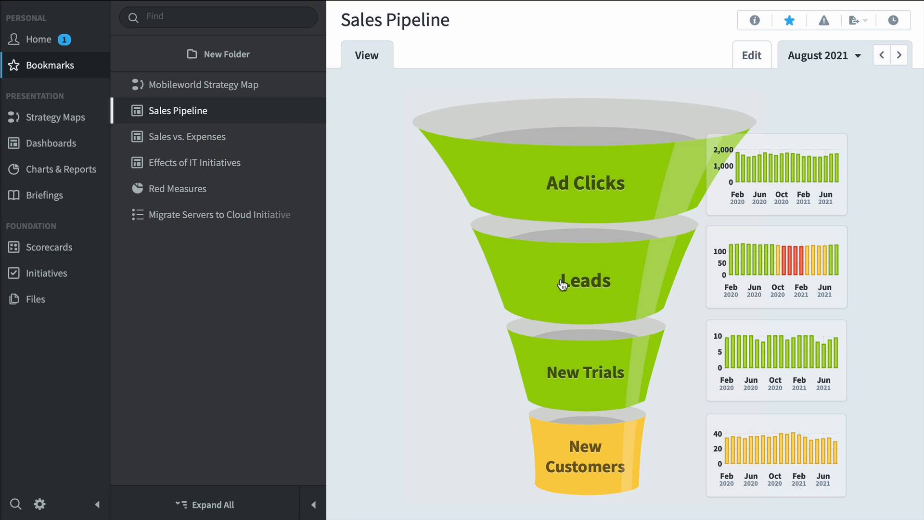
mouse_move(546, 466)
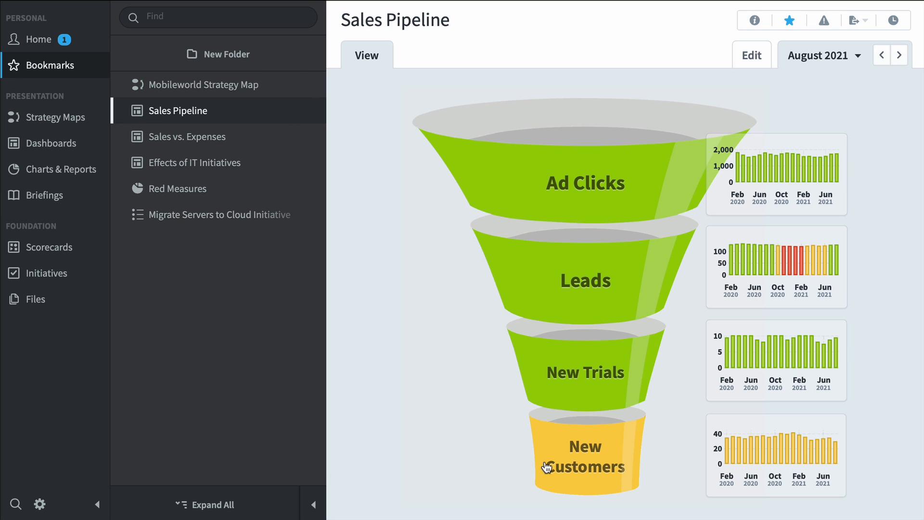
mouse_move(753, 267)
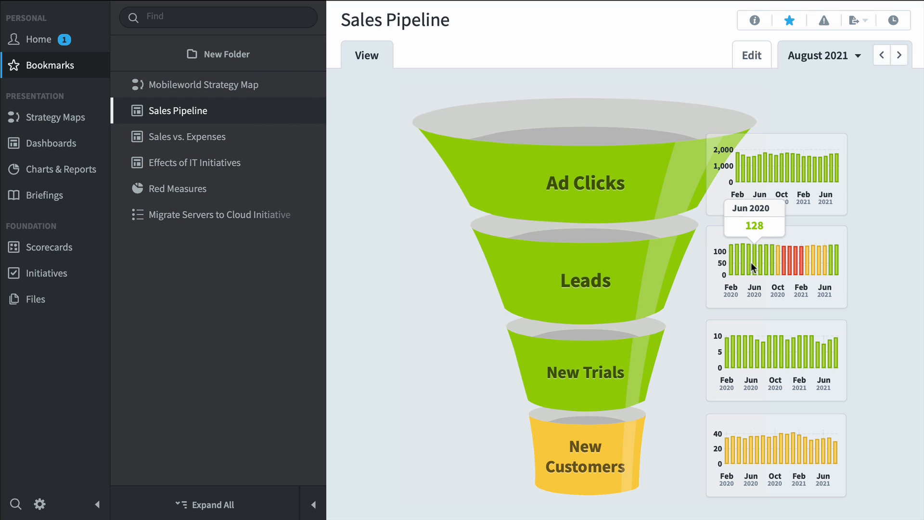
mouse_move(801, 262)
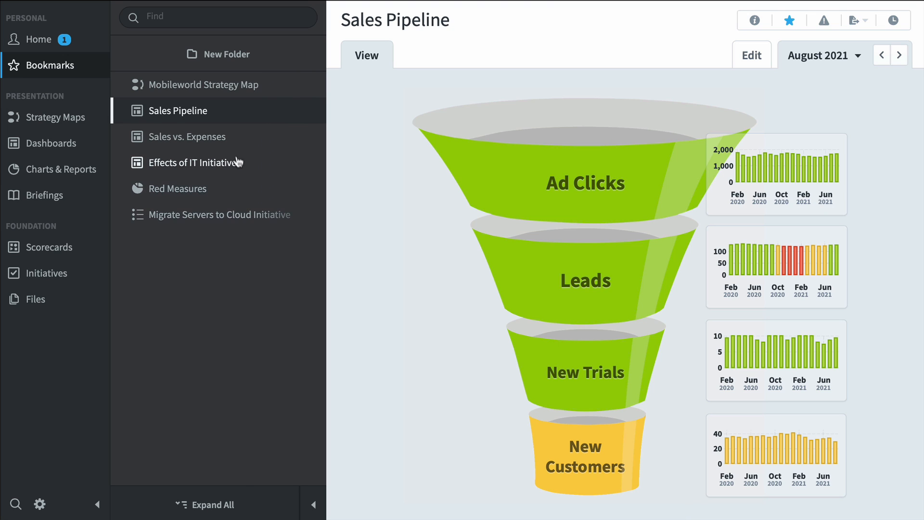
- Open the Sales vs. Expenses bookmark with revenue, cost and operating expense charts
left_click(189, 136)
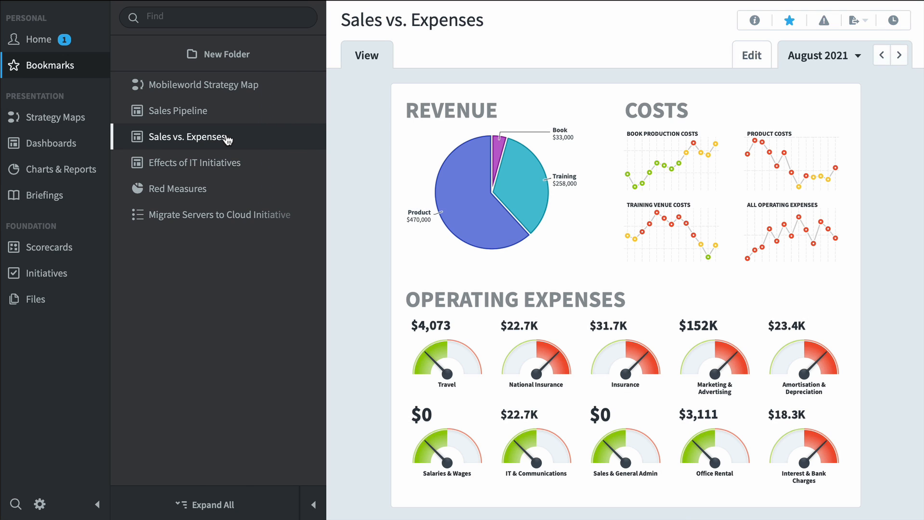
mouse_move(469, 220)
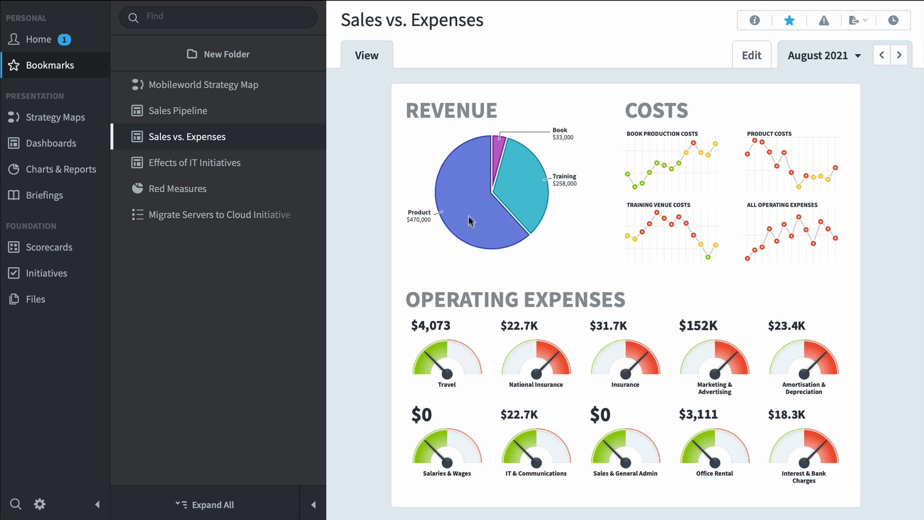
mouse_move(498, 168)
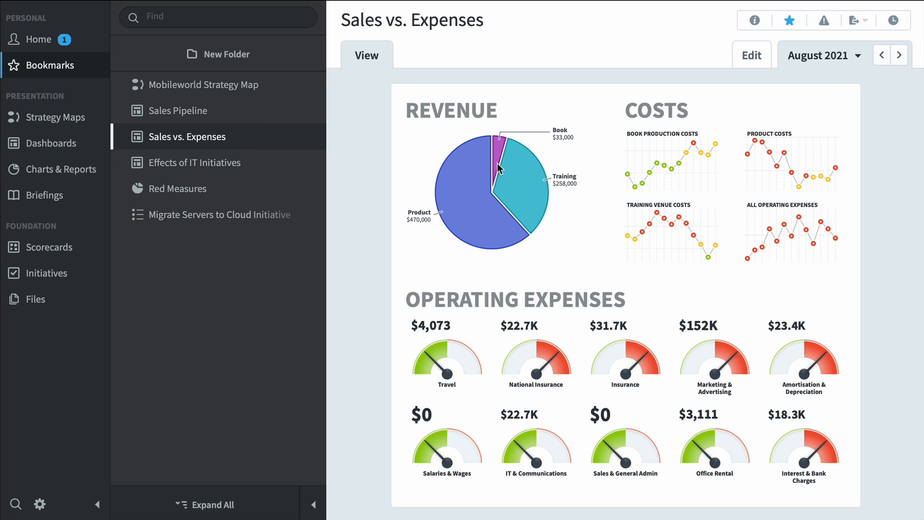
mouse_move(510, 169)
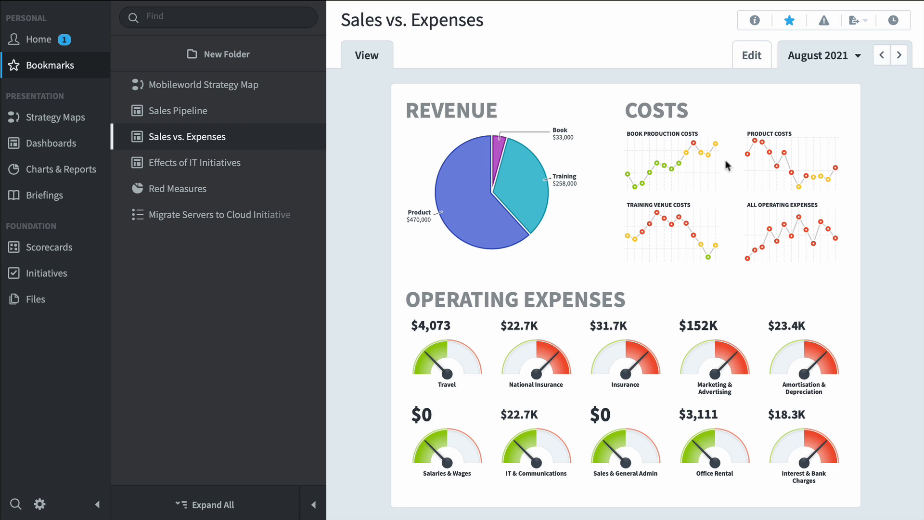
mouse_move(814, 168)
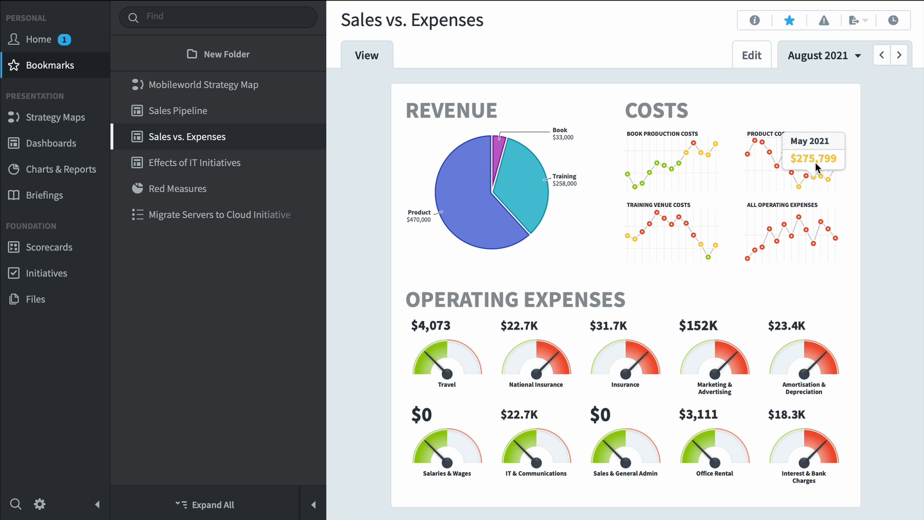
mouse_move(605, 303)
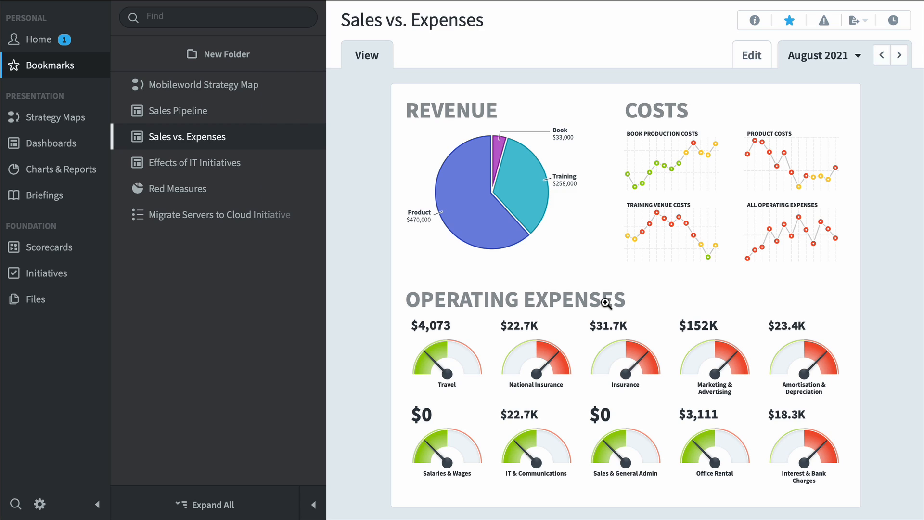
mouse_move(434, 356)
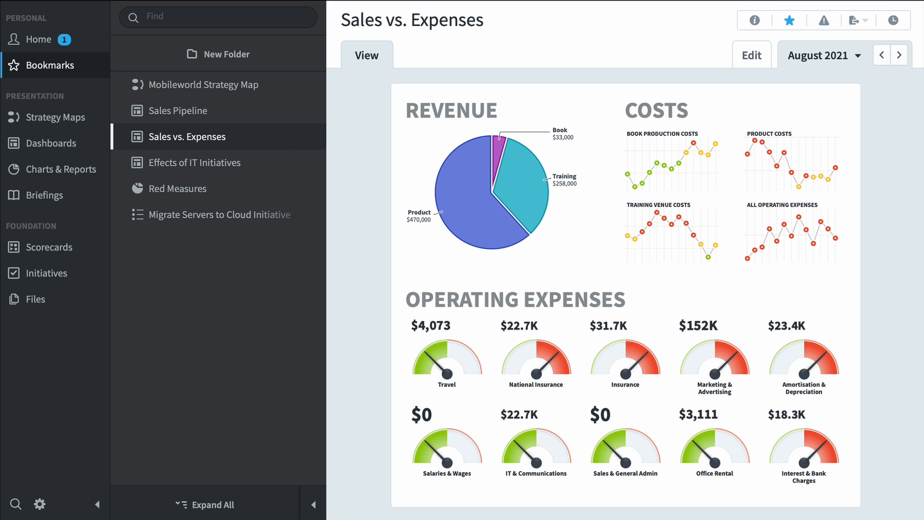
- View the Effects of IT Initiatives dashboard, then open the Red Measures bookmark
left_click(195, 162)
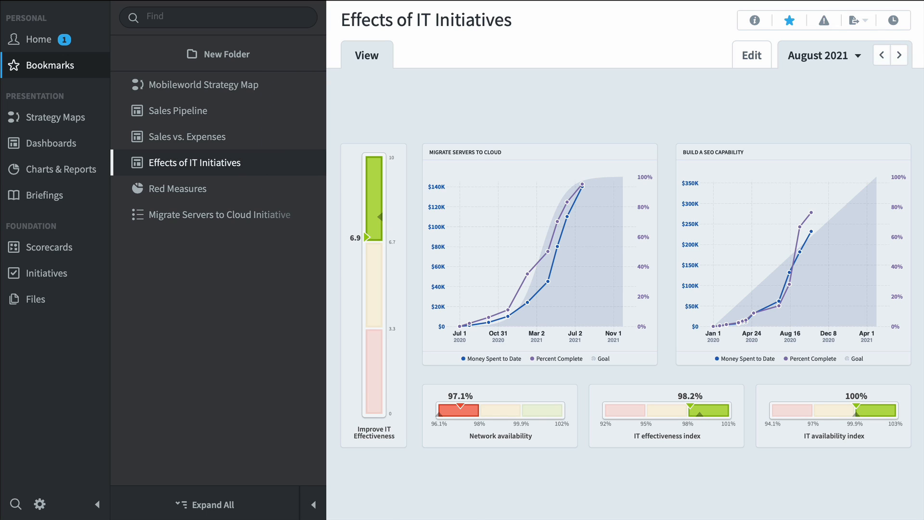
mouse_move(510, 444)
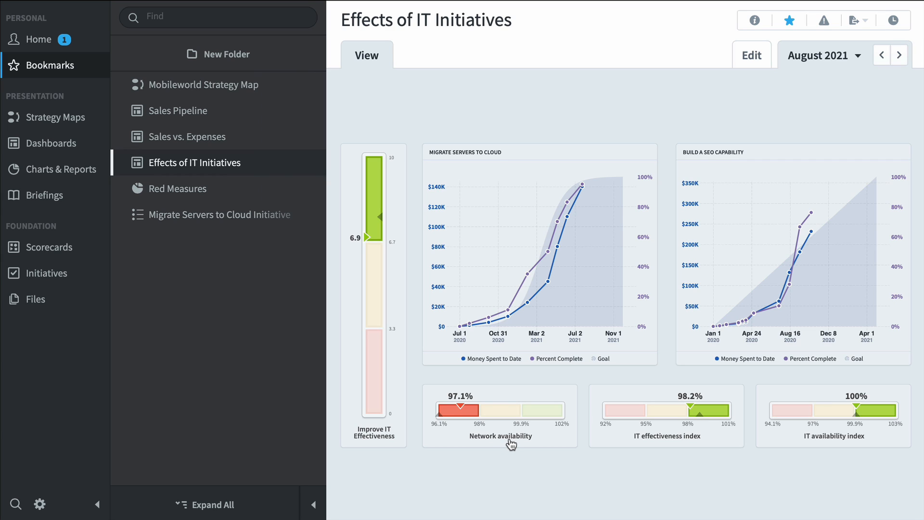
mouse_move(650, 444)
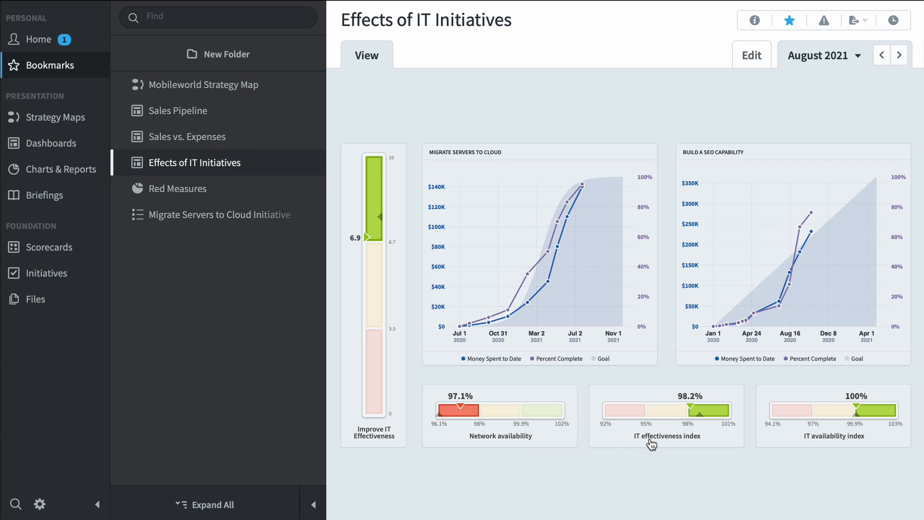
mouse_move(533, 303)
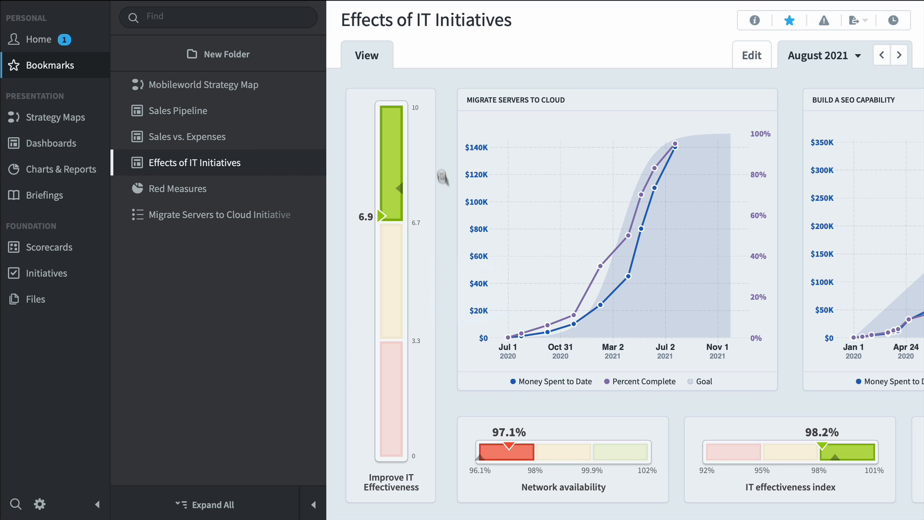
mouse_move(550, 330)
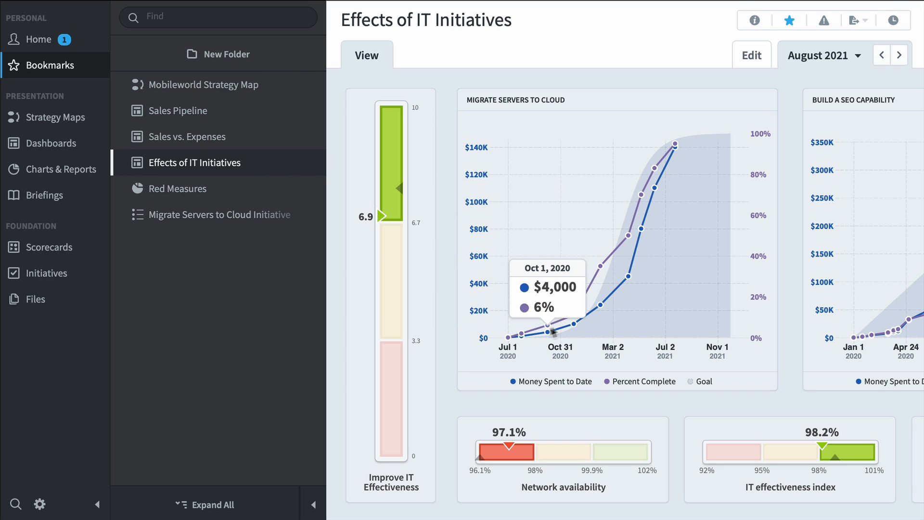
scroll("right", 3)
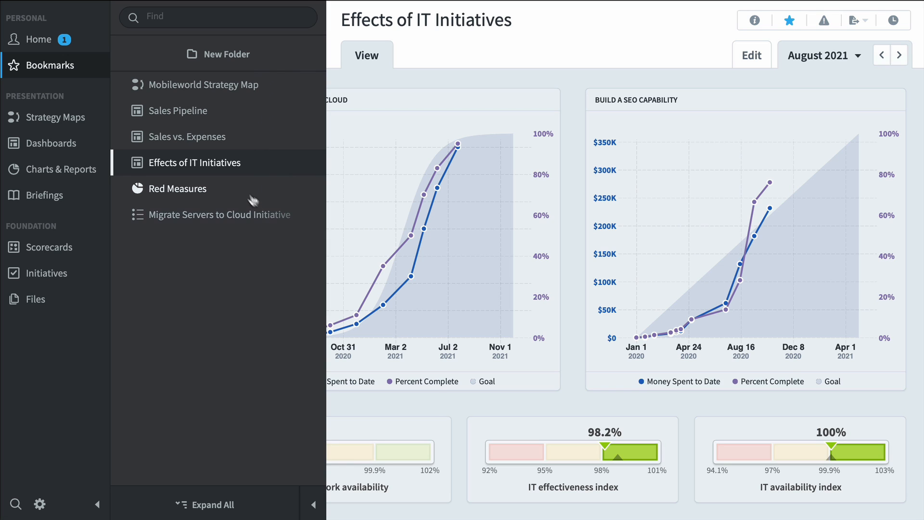
left_click(182, 189)
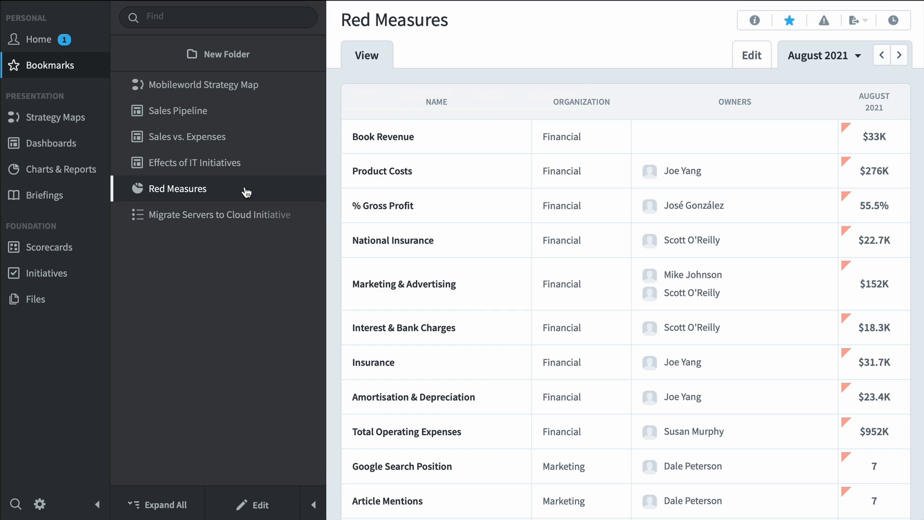
mouse_move(244, 195)
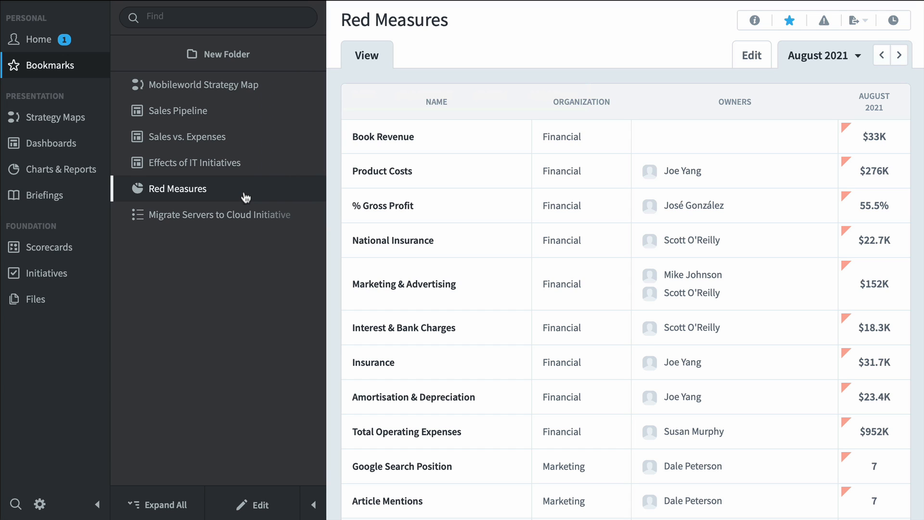
- Open Migrate Servers to Cloud and scroll to its performance graph and related items
left_click(218, 215)
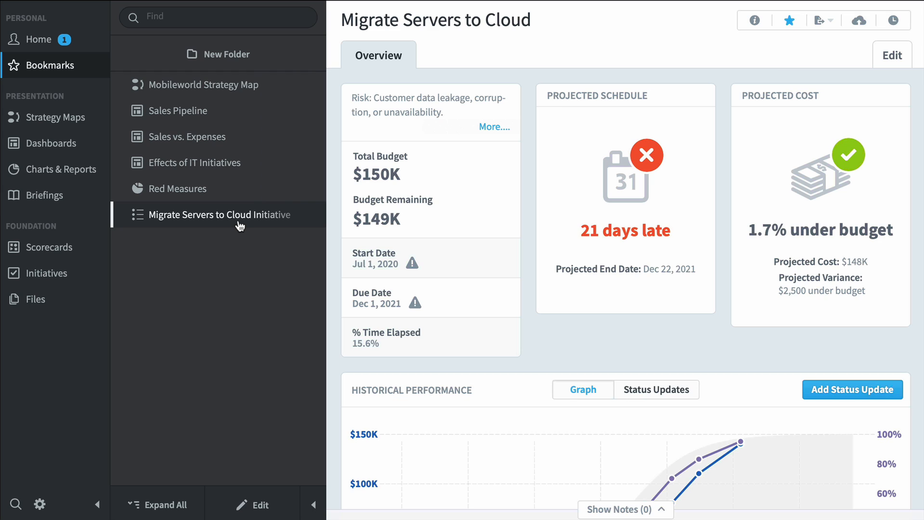
mouse_move(548, 240)
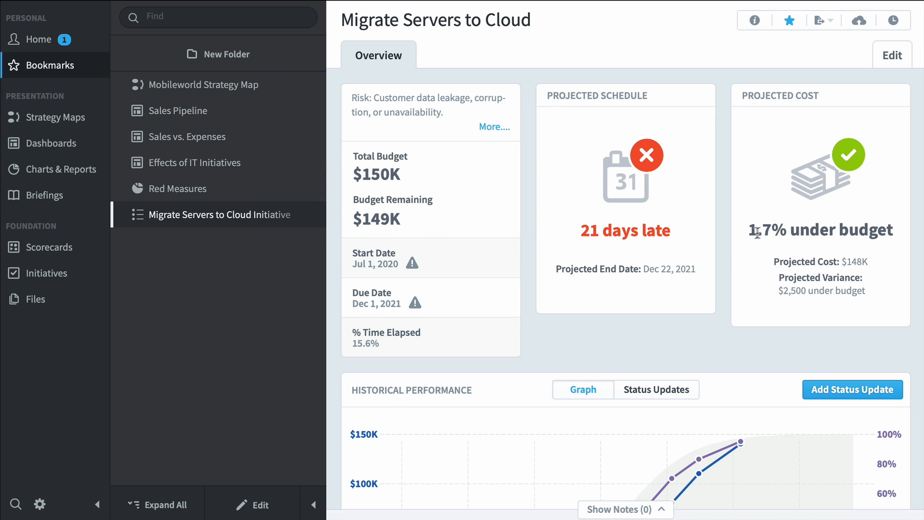
scroll("down", 3)
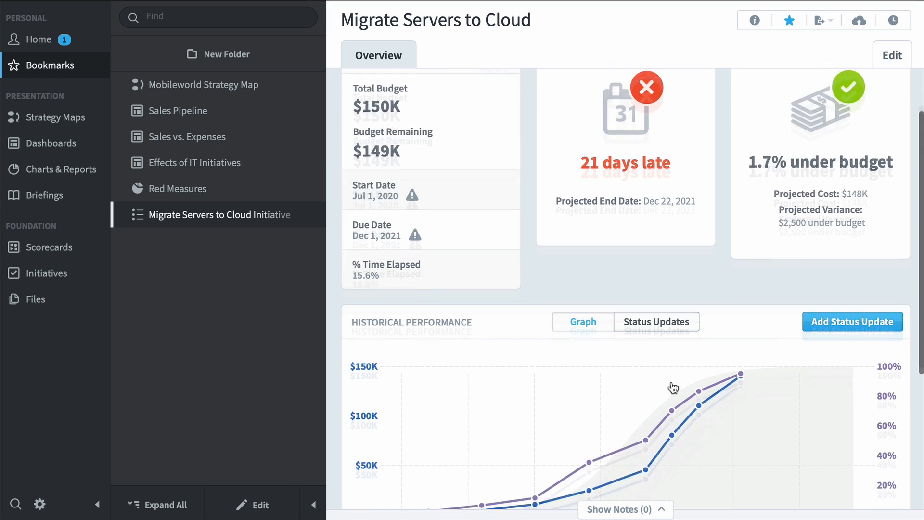
scroll("down", 3)
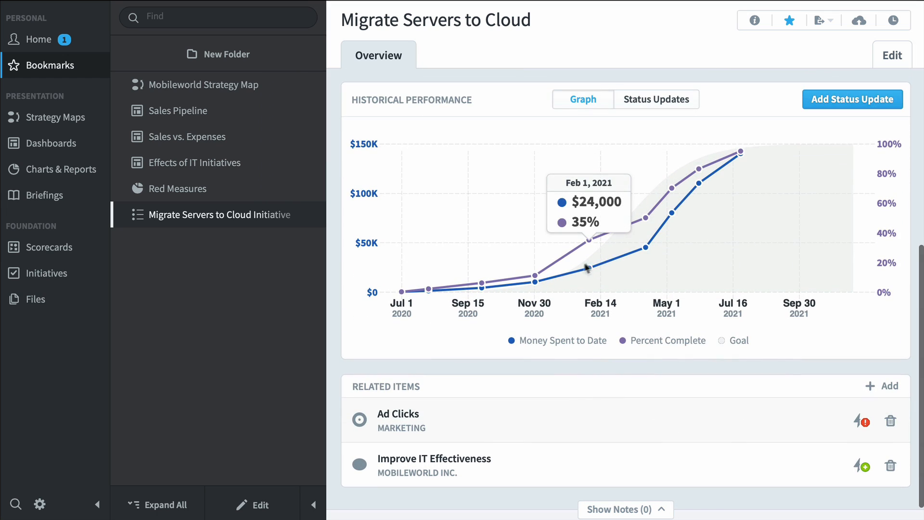
mouse_move(690, 207)
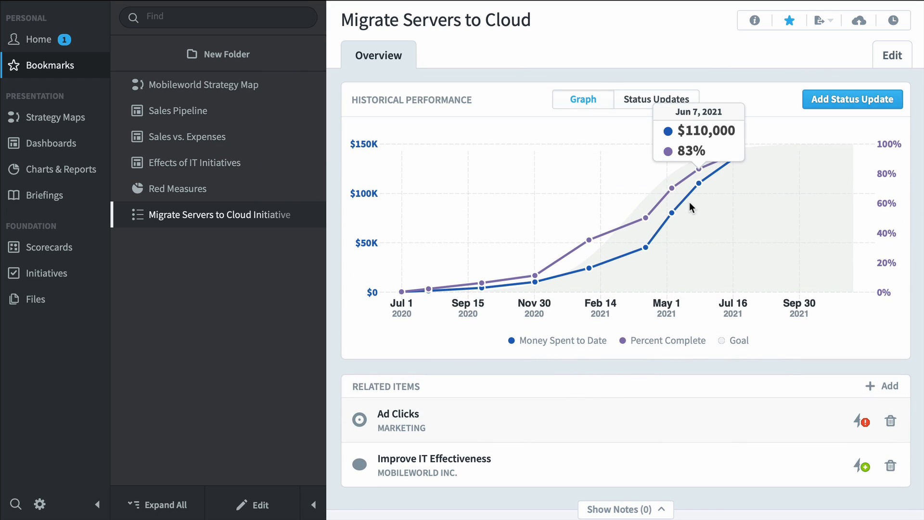
mouse_move(540, 405)
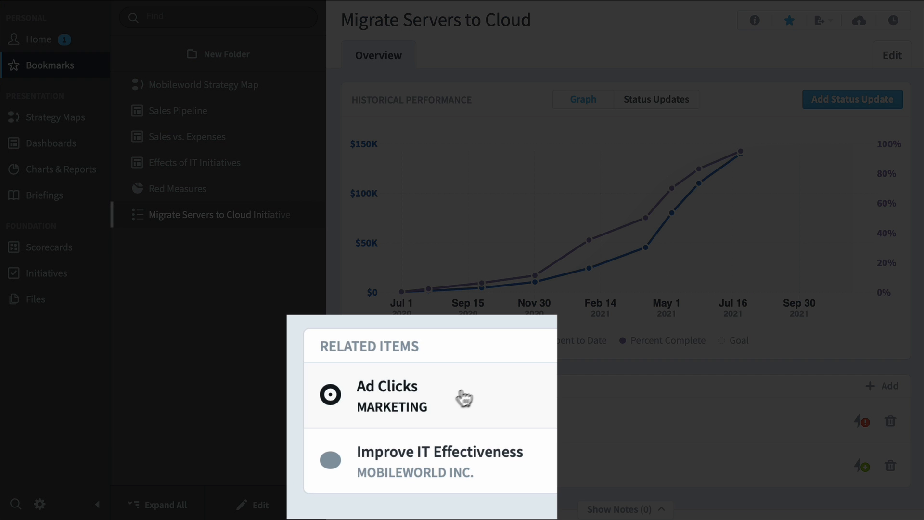
mouse_move(482, 465)
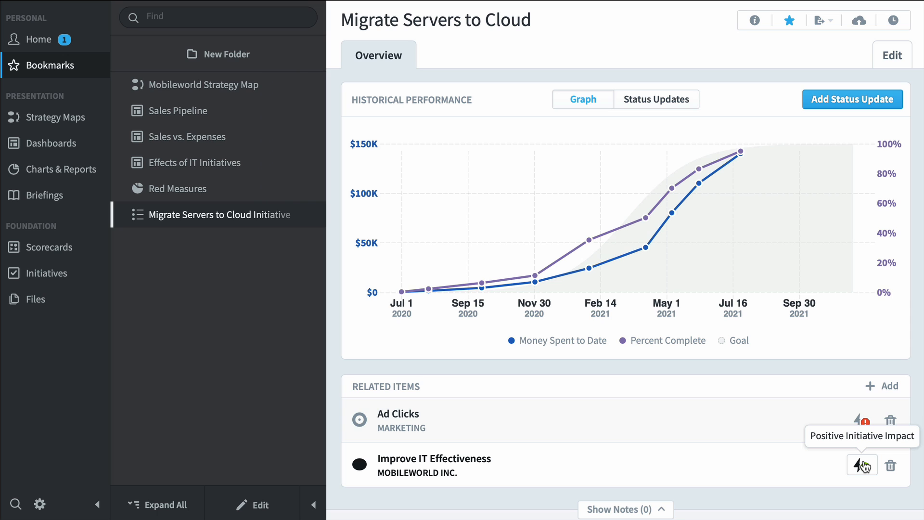
left_click(861, 465)
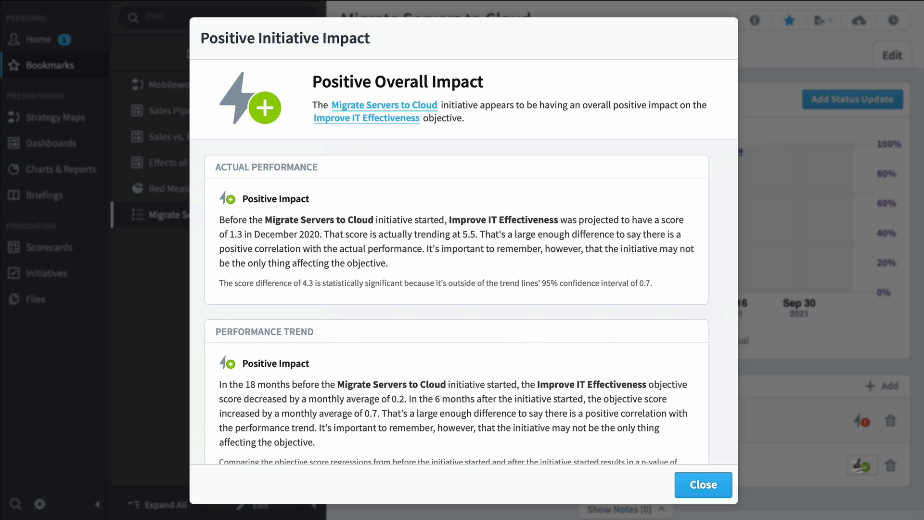
left_click(702, 485)
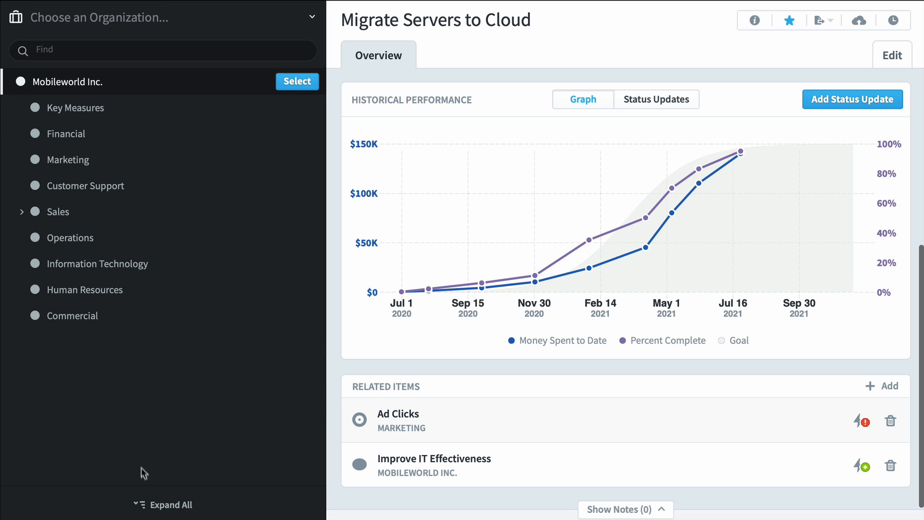
- Expand Sales in the organization tree to show US regions and international territories
left_click(21, 210)
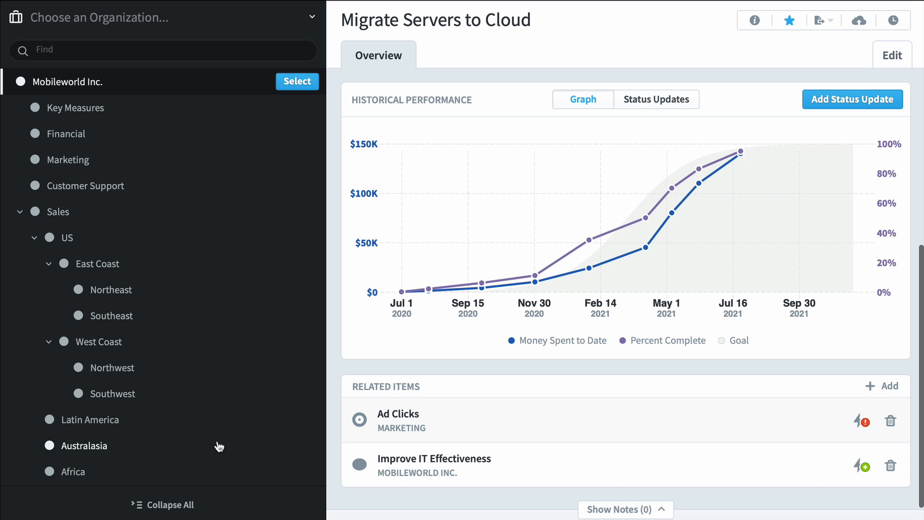
mouse_move(239, 413)
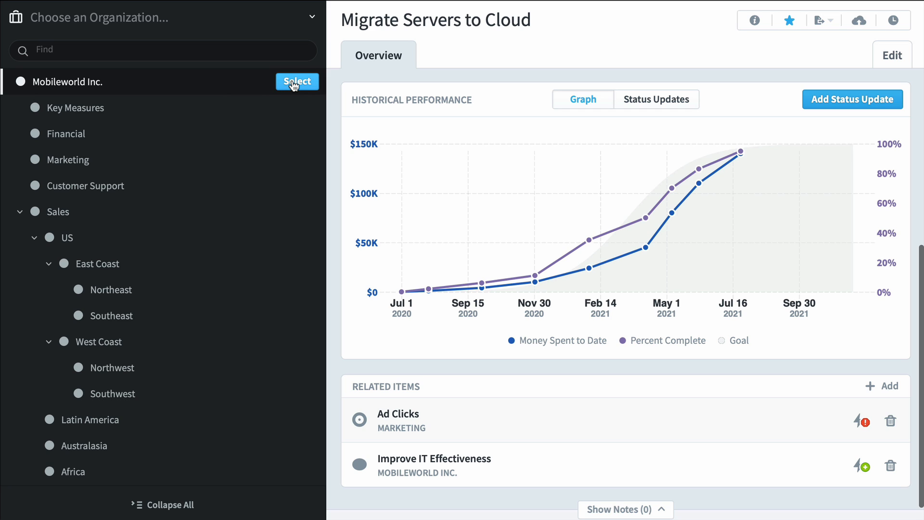
- Select Mobileworld Inc. and drill through Internal Processes and Improve Sales Targeting to Sales YTD (all)
left_click(297, 82)
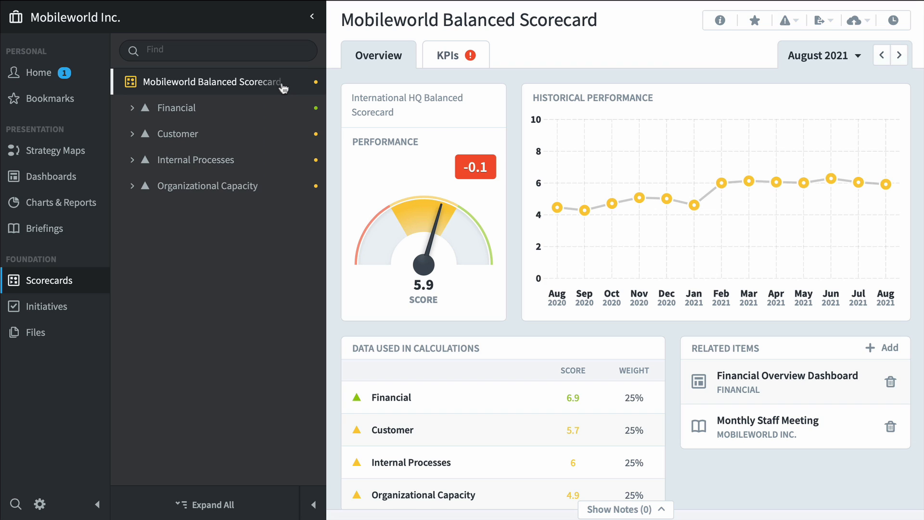
mouse_move(237, 133)
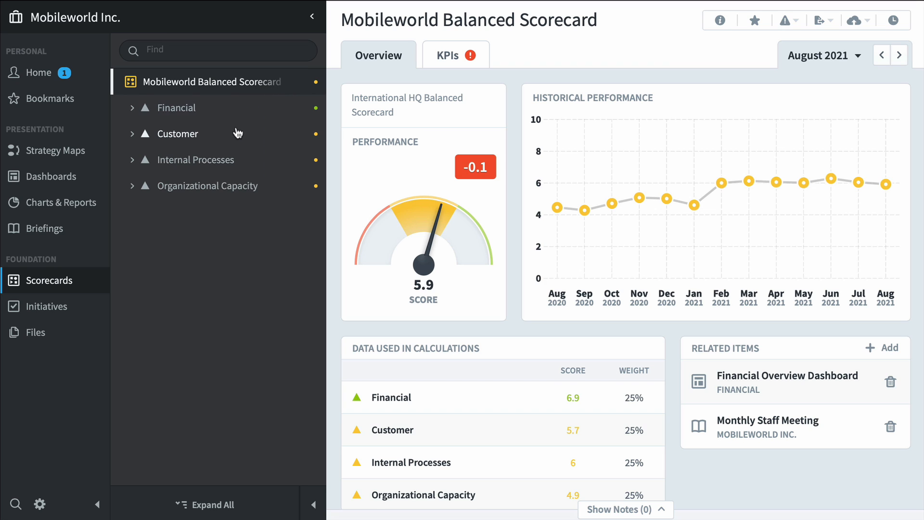
left_click(194, 159)
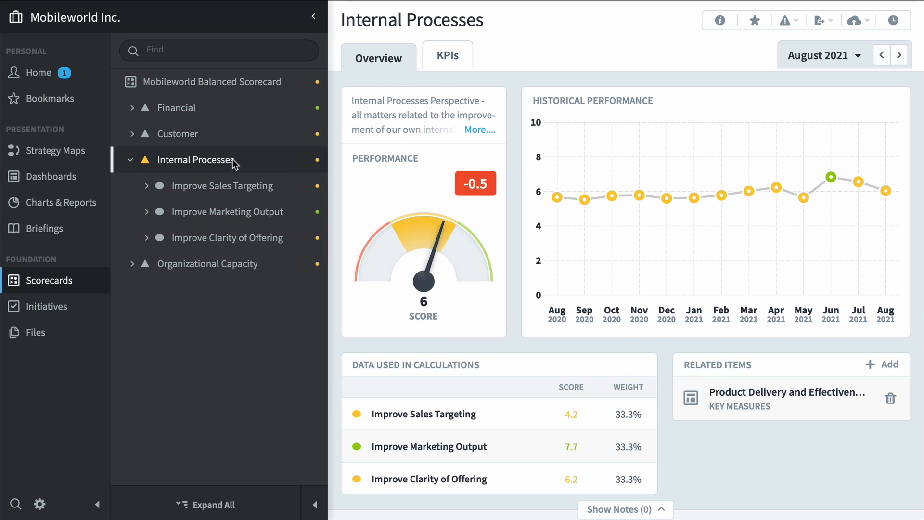
mouse_move(222, 186)
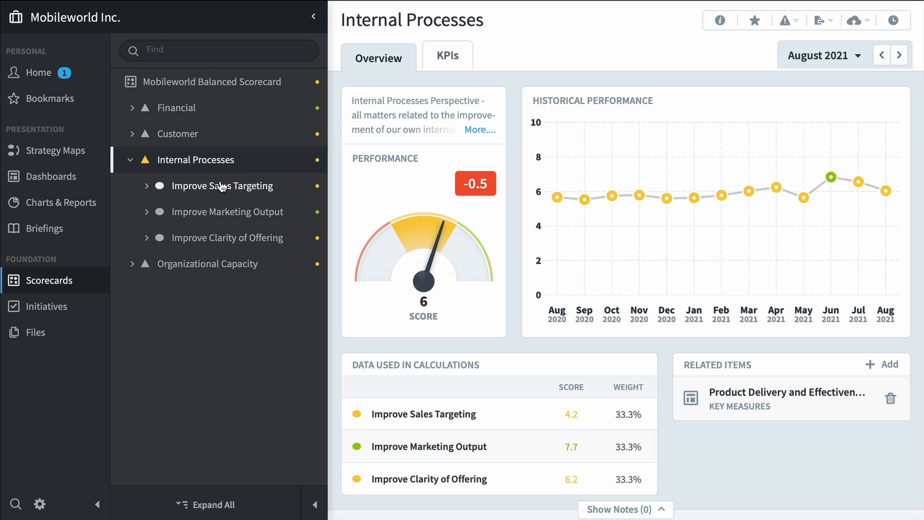
left_click(222, 186)
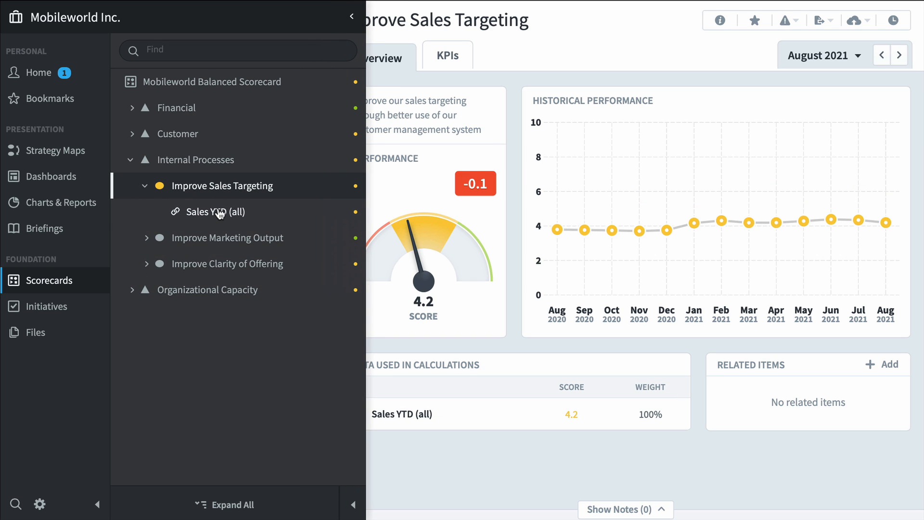
left_click(221, 211)
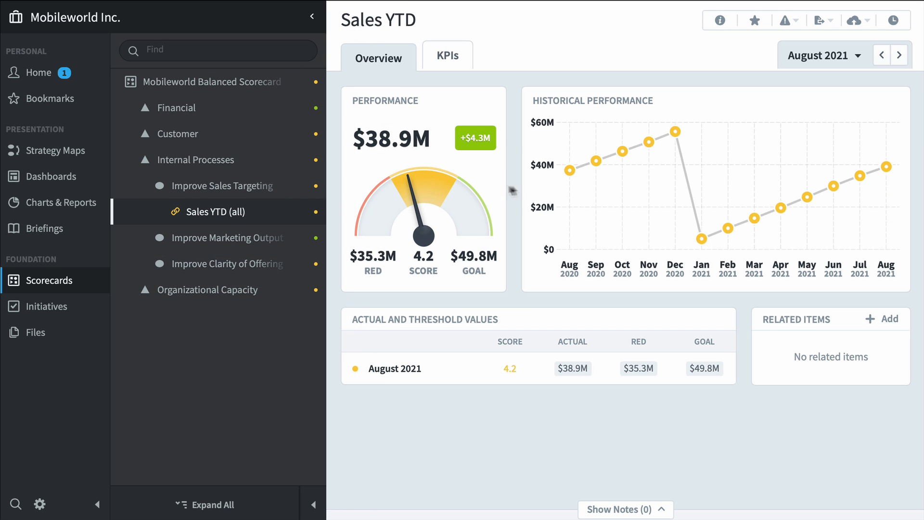
mouse_move(779, 205)
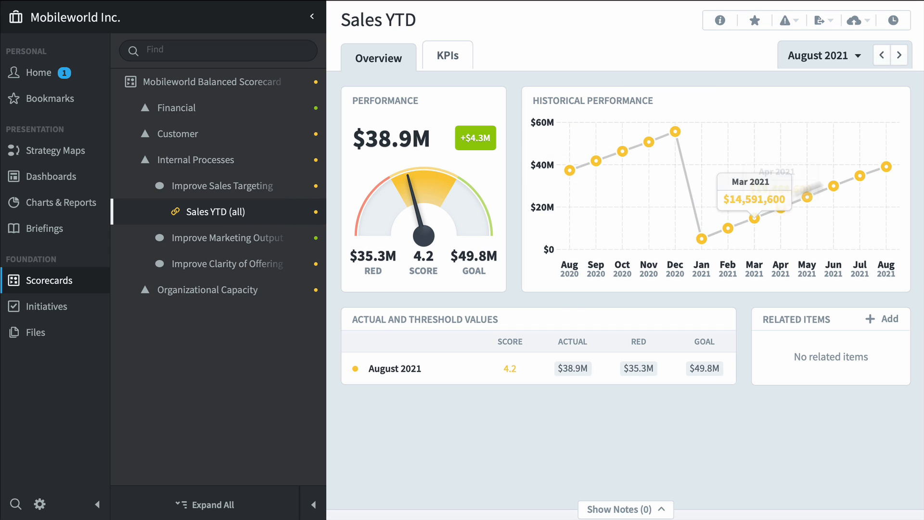
mouse_move(473, 255)
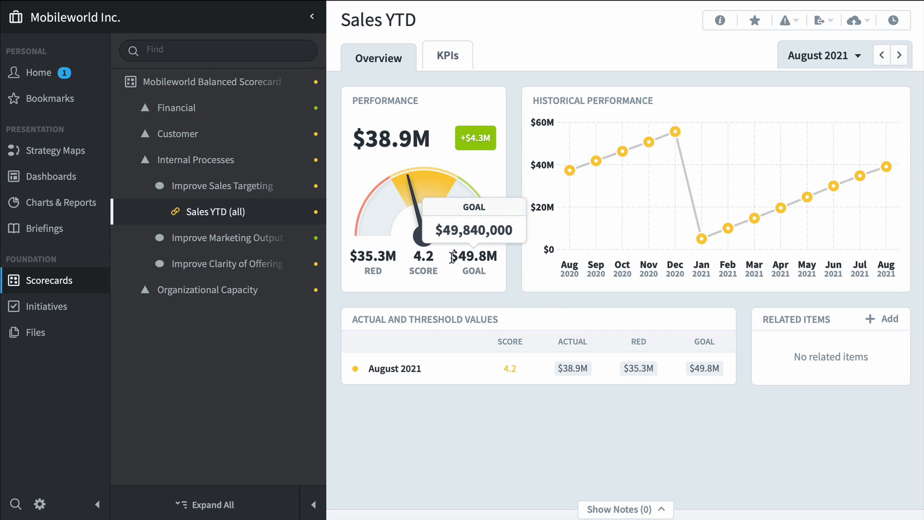
mouse_move(279, 220)
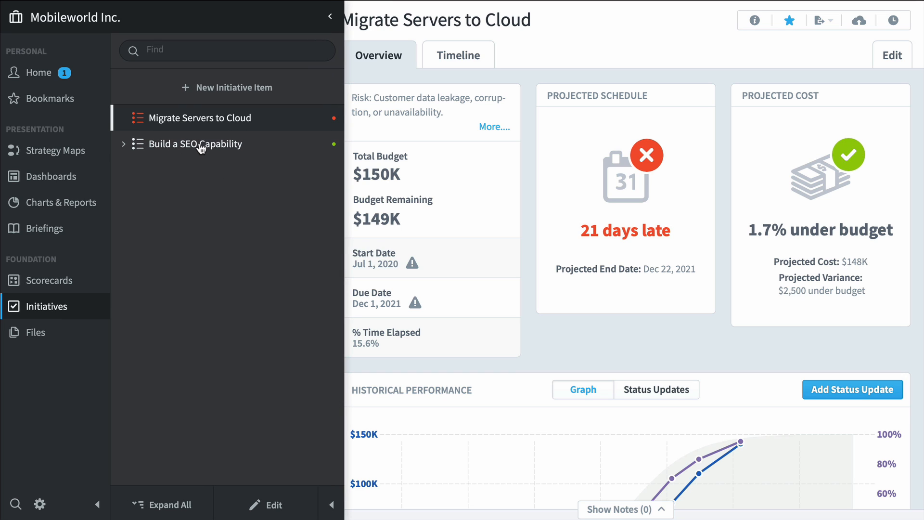
- Open the Build a SEO Capability initiative overview, 14 days early and 12.6% under budget
left_click(196, 143)
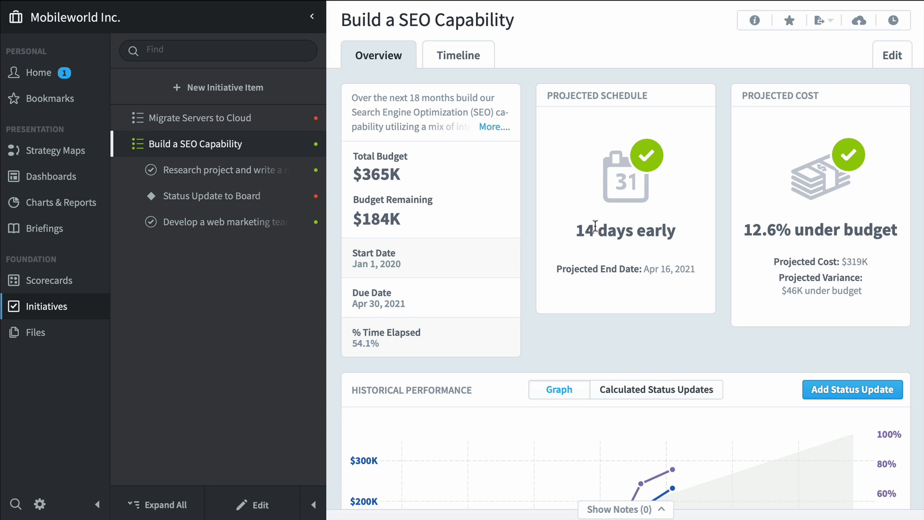
mouse_move(793, 228)
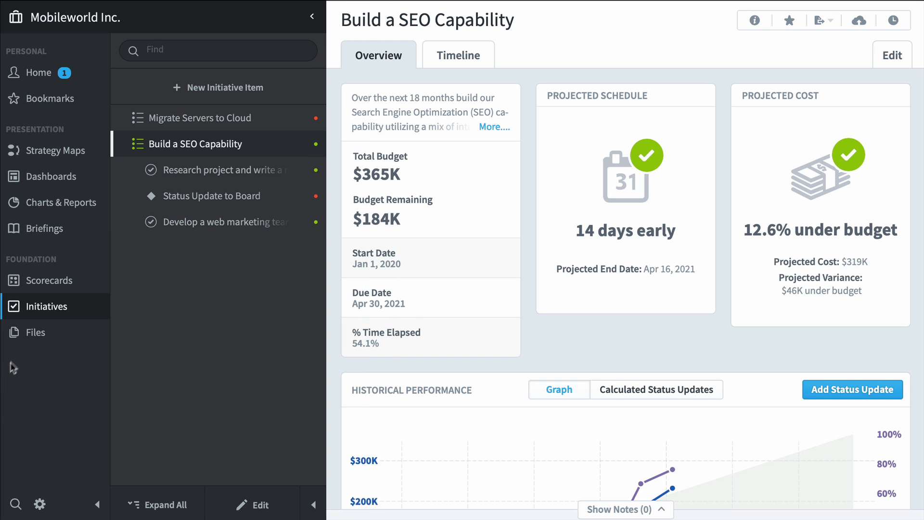
- In Files, view the UK Counties and World Map backgrounds, then the Spider Impact Logo
left_click(34, 332)
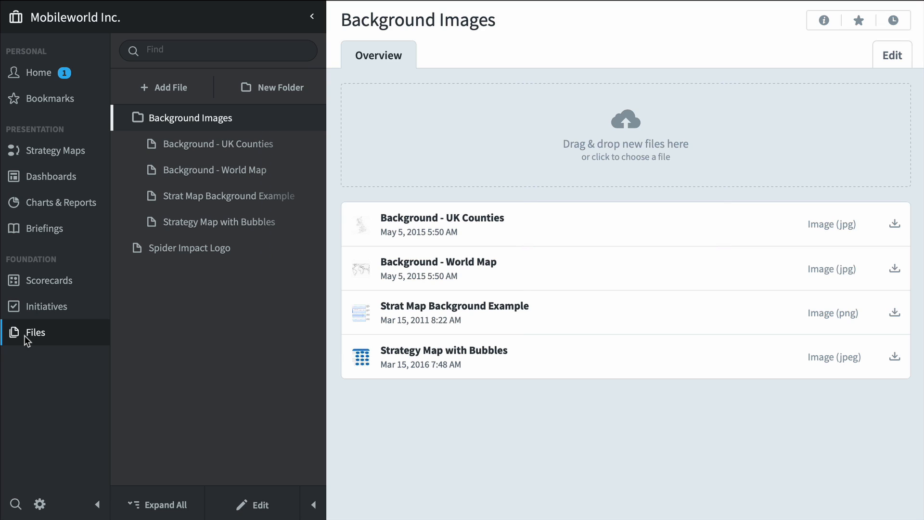
mouse_move(28, 340)
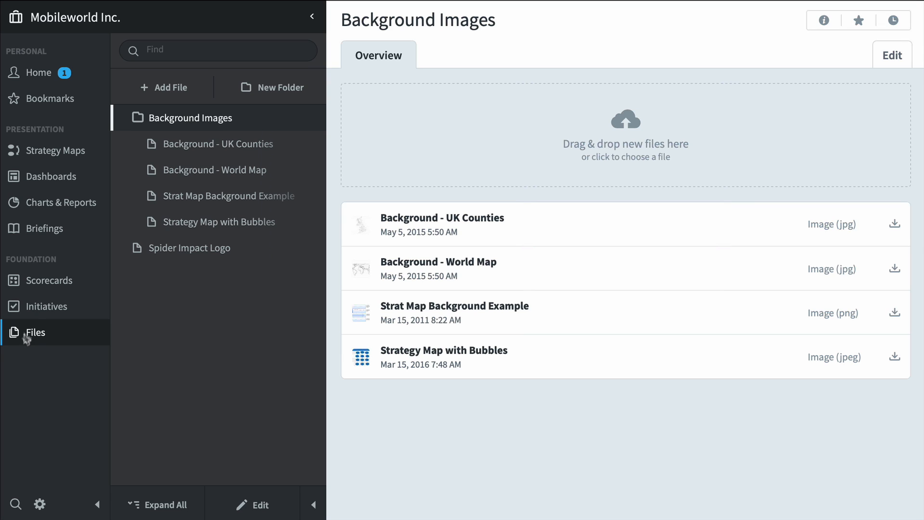
left_click(217, 143)
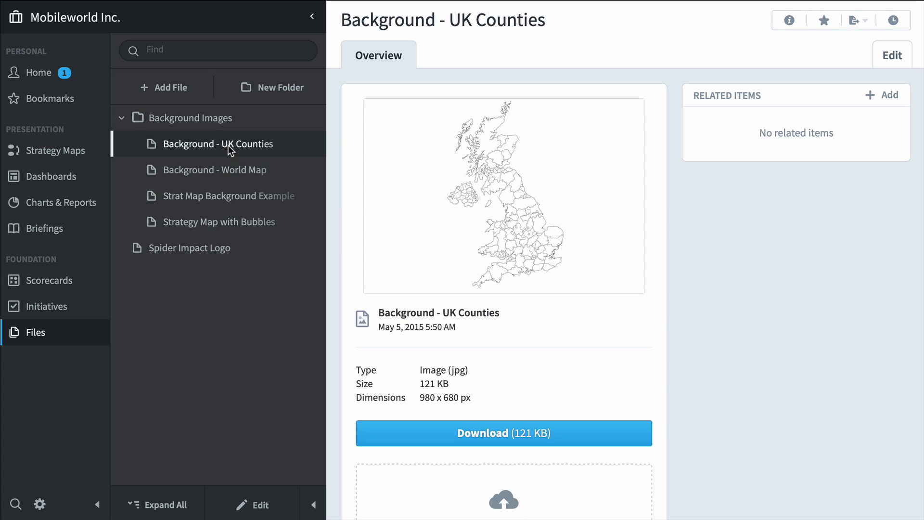
left_click(213, 170)
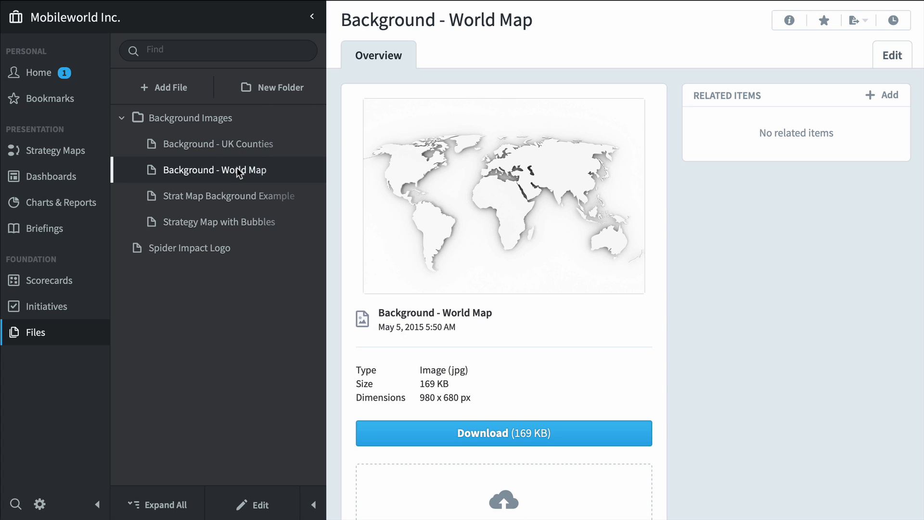
left_click(190, 248)
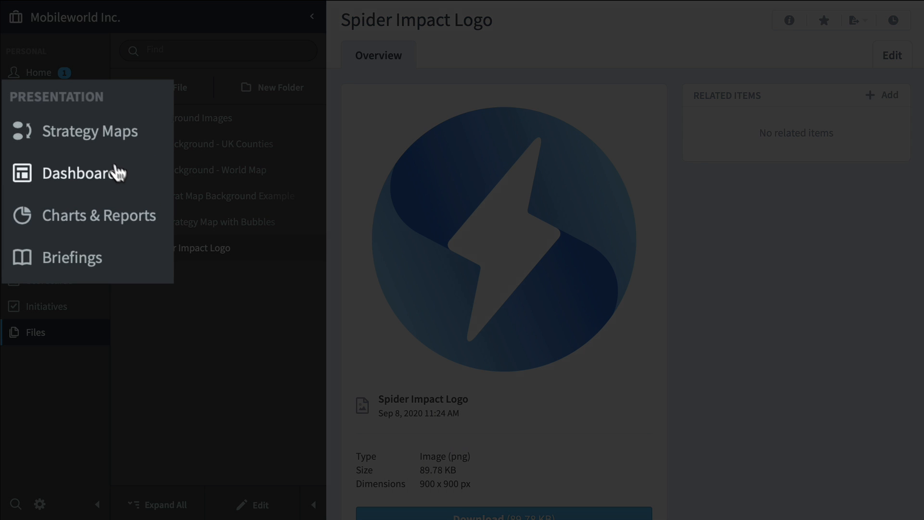
- From the Mobileworld strategy map, open the red Improve Knowledge and Skills objective (score 1.9)
left_click(91, 131)
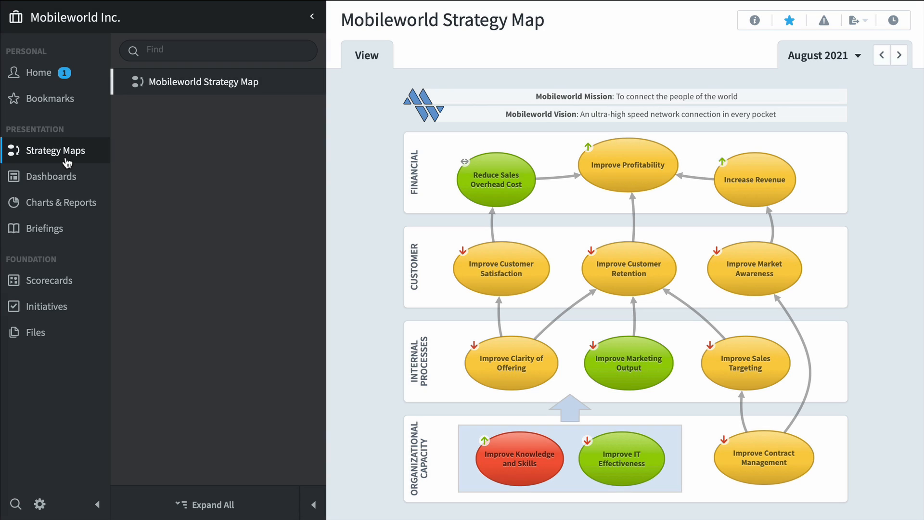
mouse_move(331, 226)
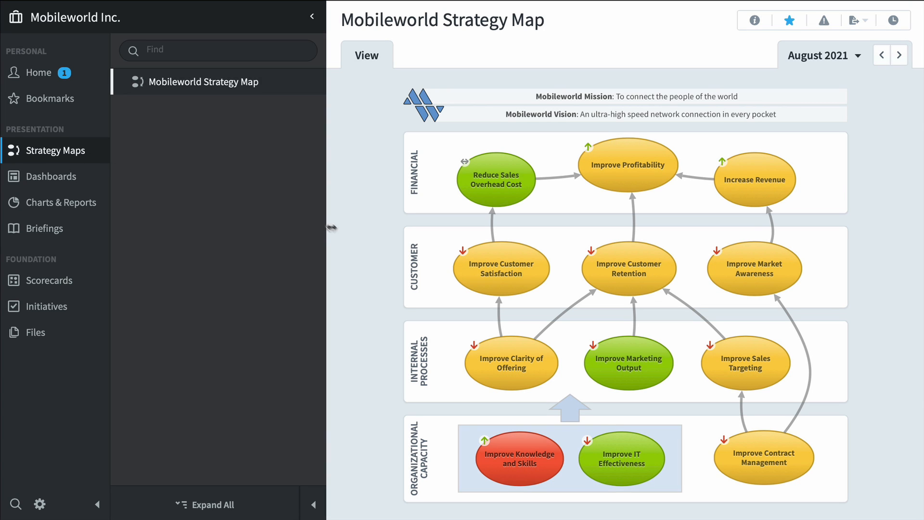
left_click(520, 456)
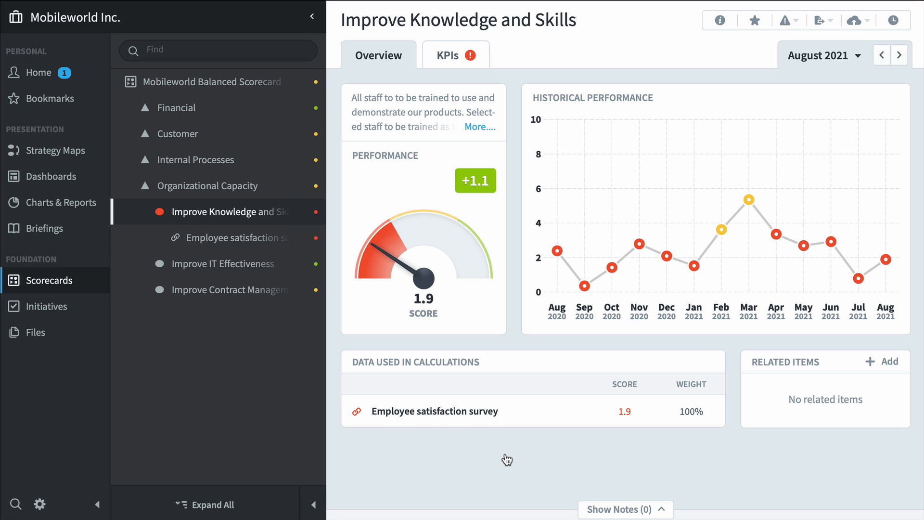
mouse_move(666, 255)
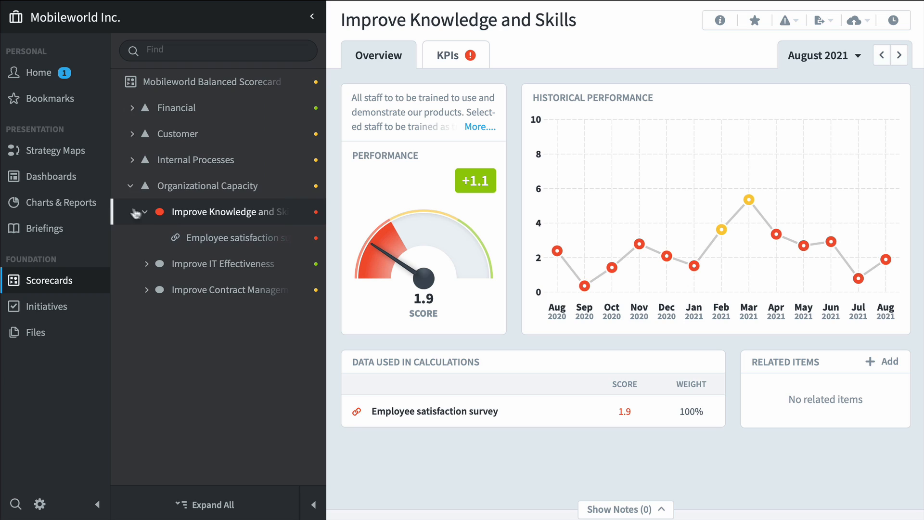
- View the Call Center Status dashboard, then open the Red Measures report under Charts & Reports
left_click(50, 176)
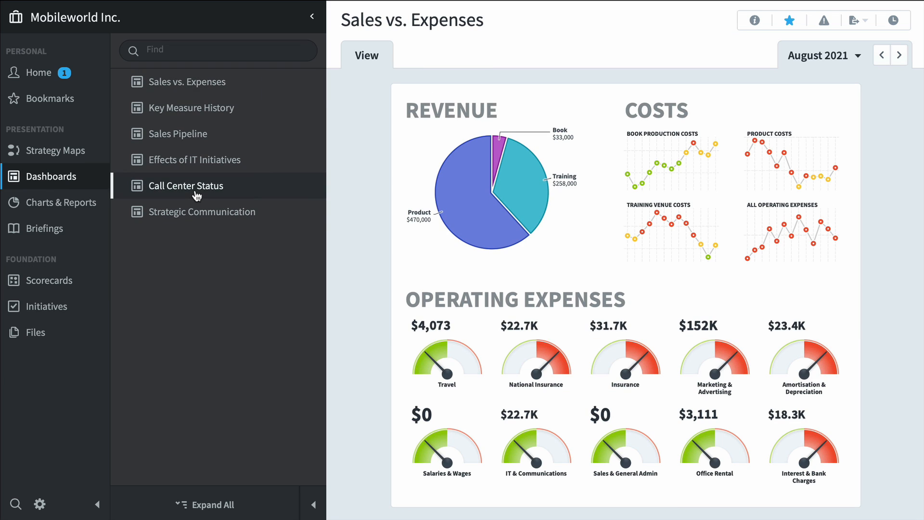
left_click(191, 186)
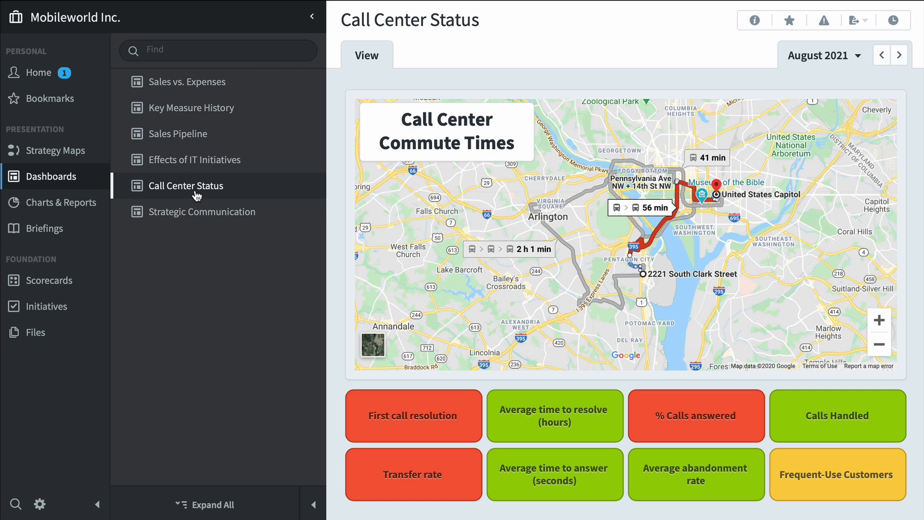
mouse_move(497, 428)
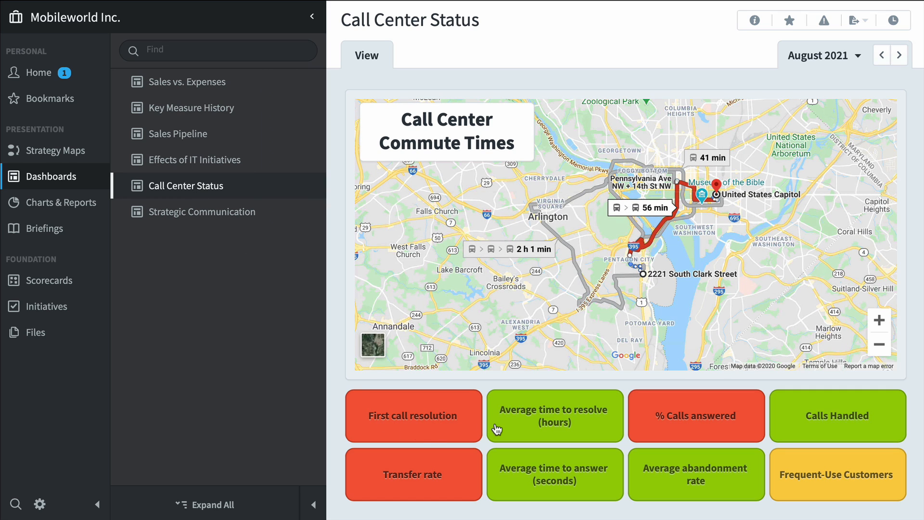
mouse_move(617, 247)
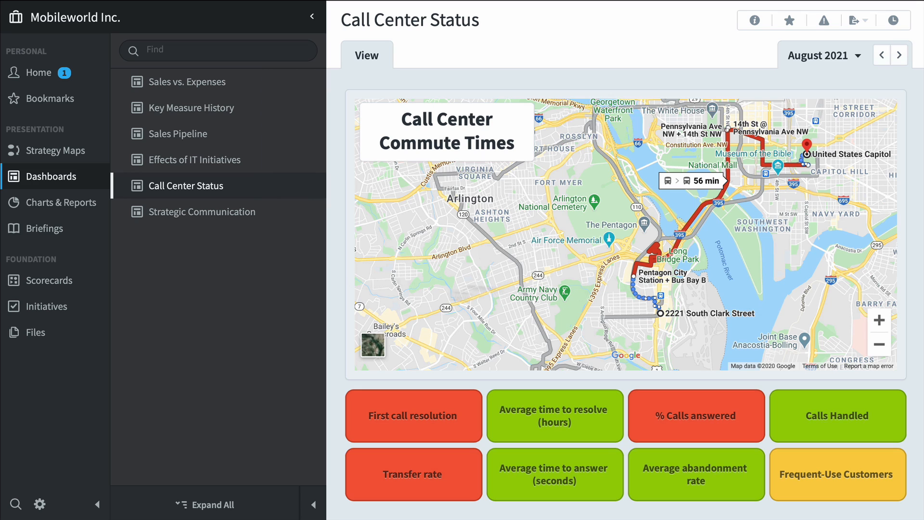
left_click(62, 202)
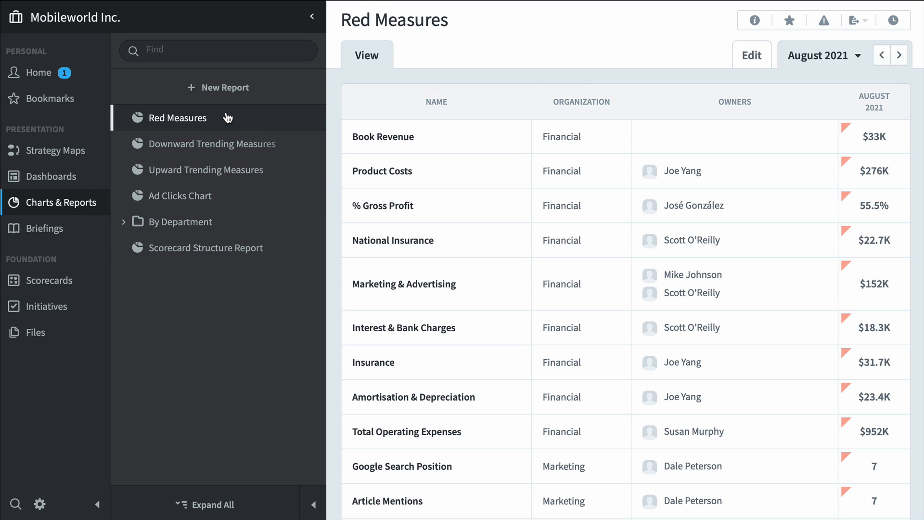
- View the Downward Trending Measures report, then go to the Monthly Staff Meeting briefing
left_click(214, 143)
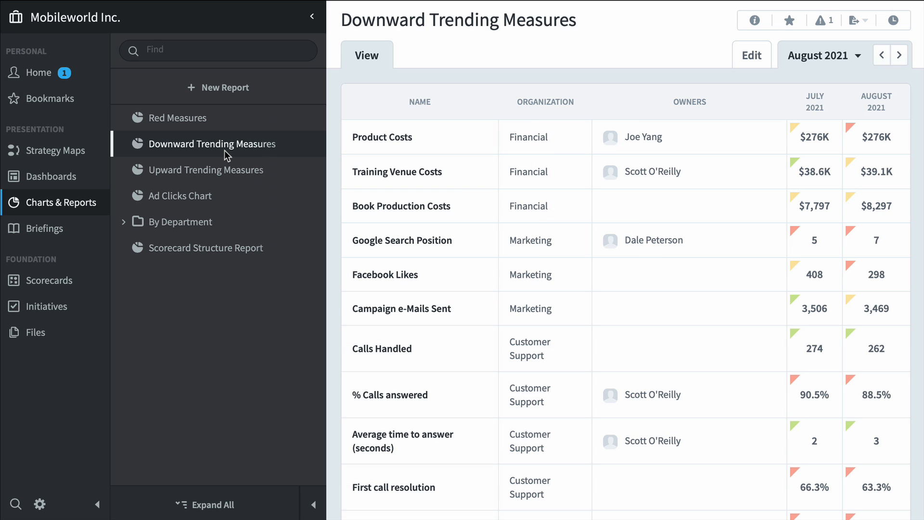
left_click(43, 228)
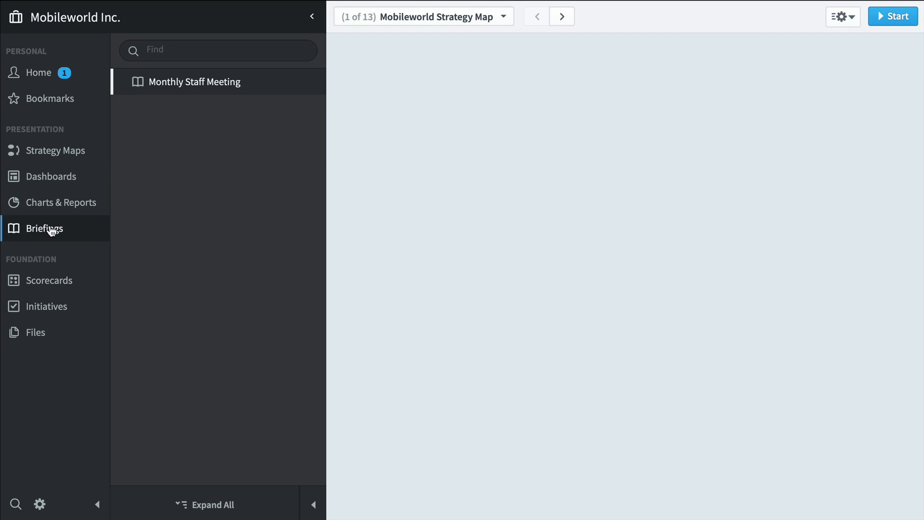
- Present the Monthly Staff Meeting briefing full screen, advancing to the Sales New Customers slide
left_click(197, 81)
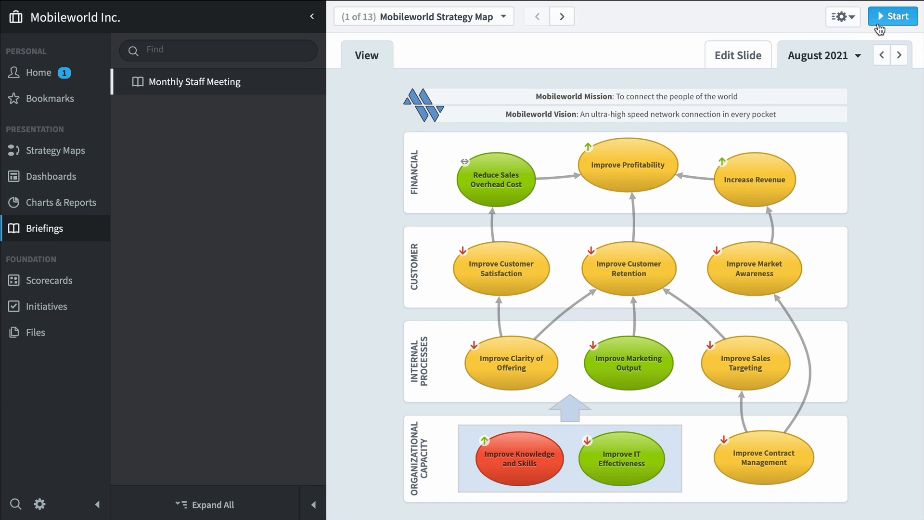
left_click(892, 16)
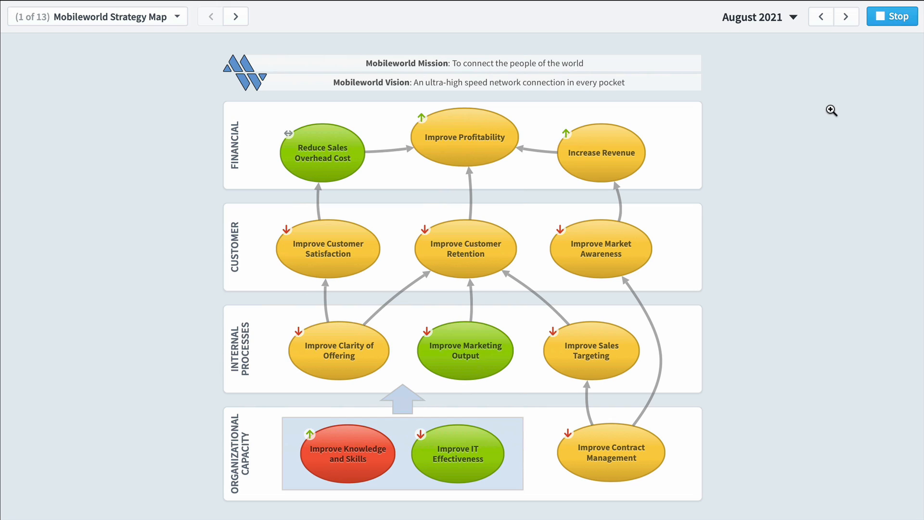
mouse_move(813, 107)
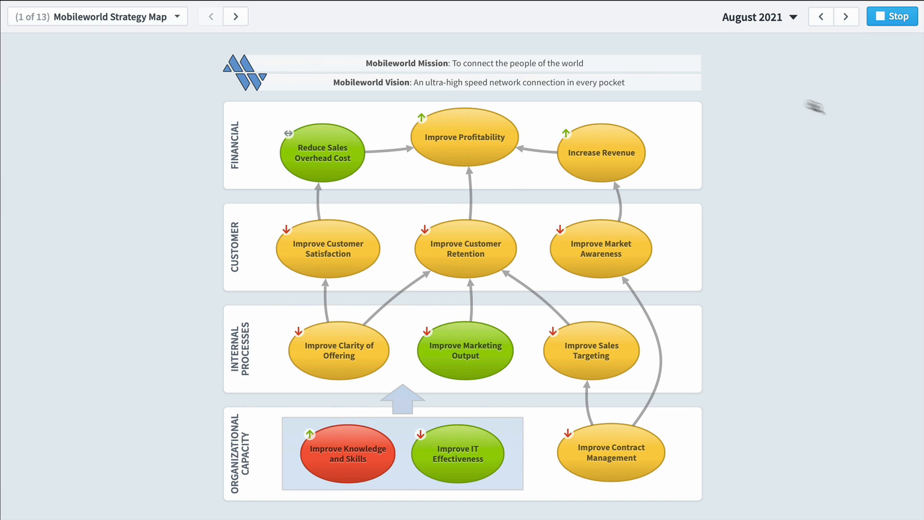
left_click(235, 16)
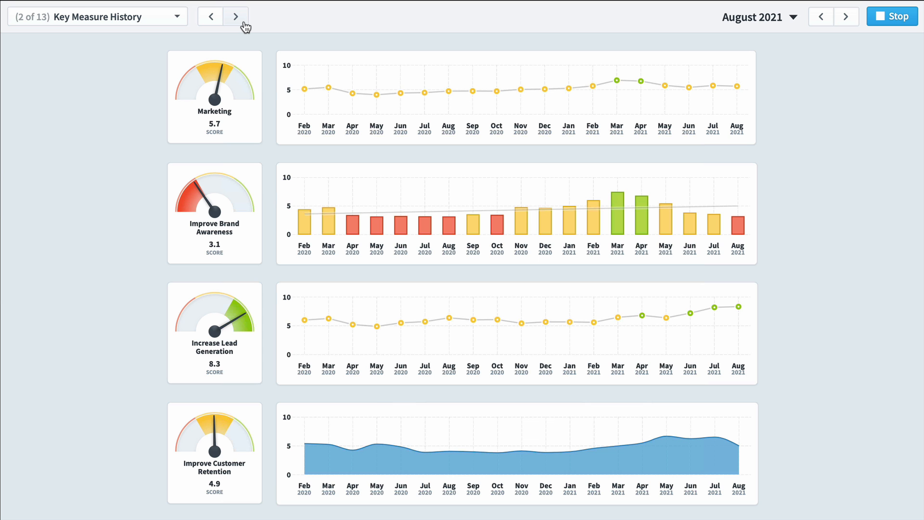
left_click(236, 16)
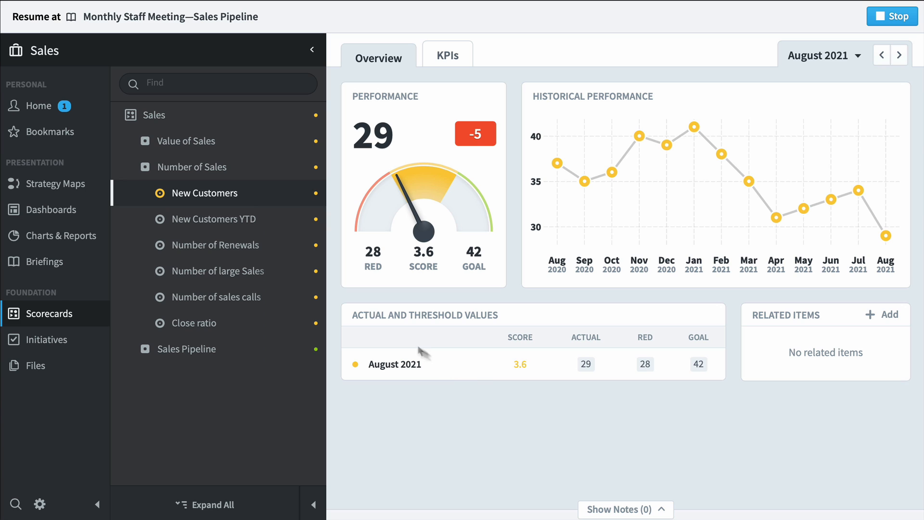
- View the New Customers YTD measure, then Number of Renewals (score 5.5)
left_click(214, 218)
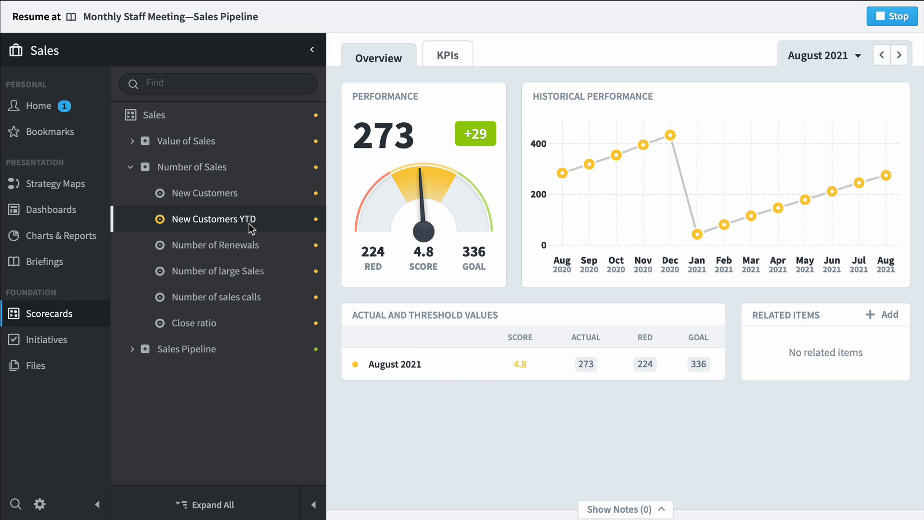
left_click(216, 245)
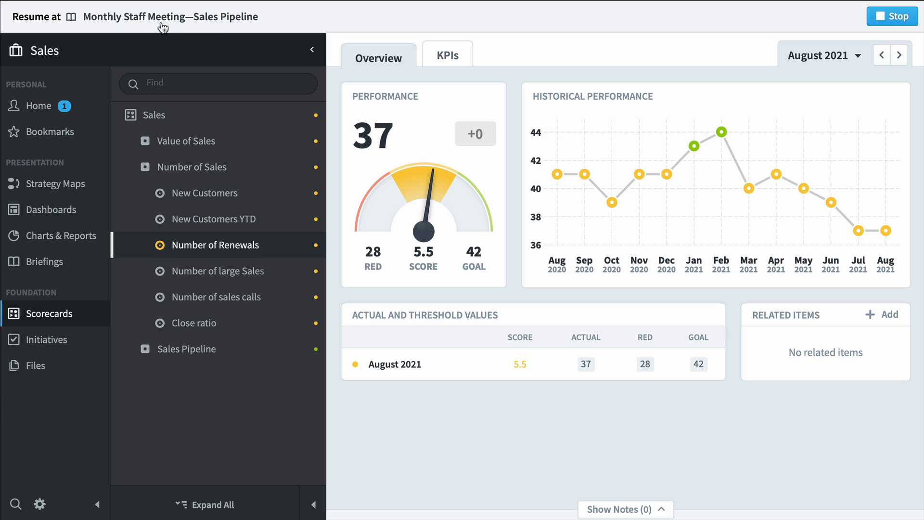
- Resume the Monthly Staff Meeting briefing and advance to slide 4, Effects of IT Initiatives
left_click(44, 260)
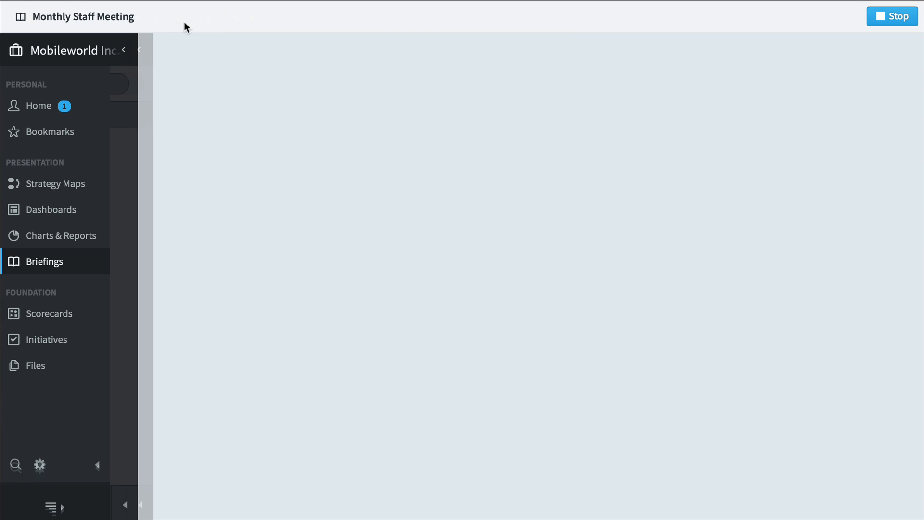
left_click(183, 15)
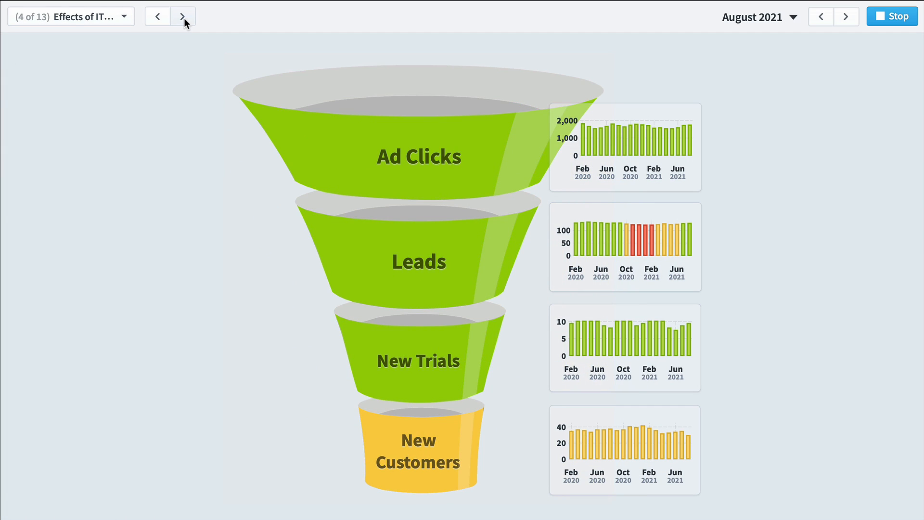
left_click(183, 16)
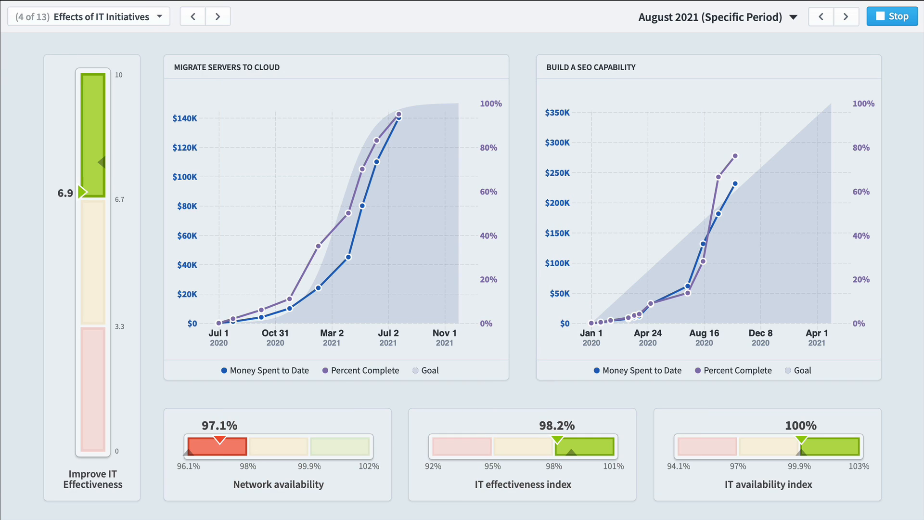